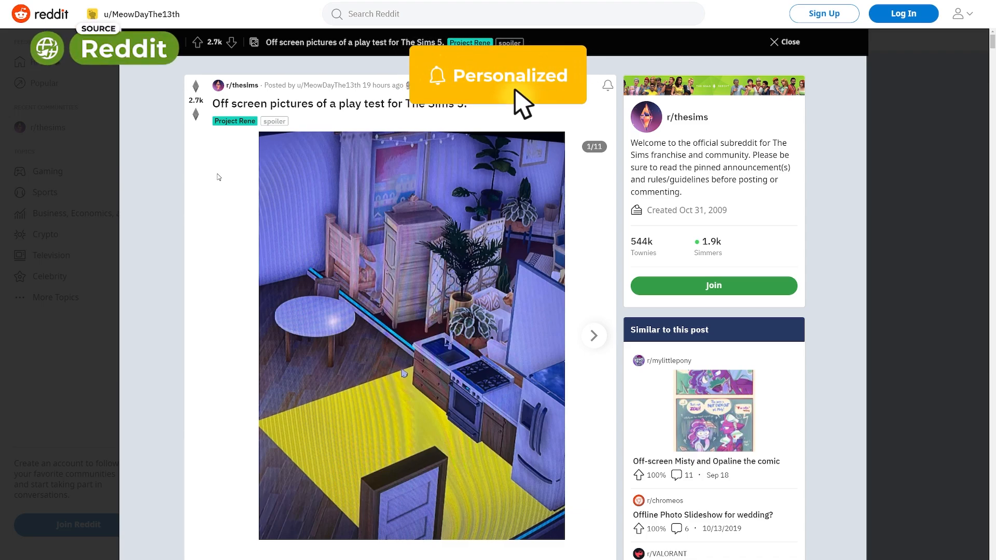
# Advance the post gallery to screenshot 2 of 11, the lilac living and dining room.
pyautogui.click(498, 75)
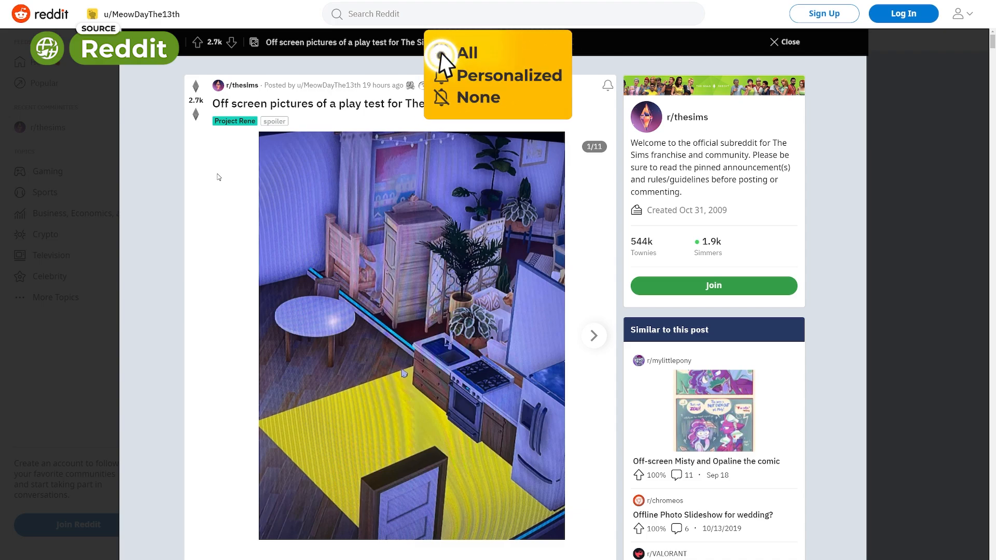
pyautogui.click(469, 53)
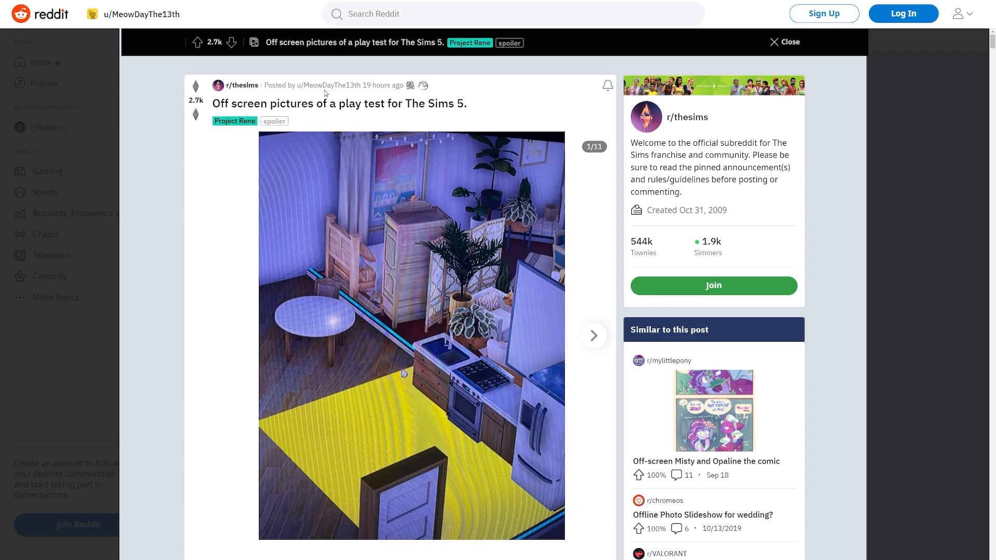
pyautogui.moveTo(329, 85)
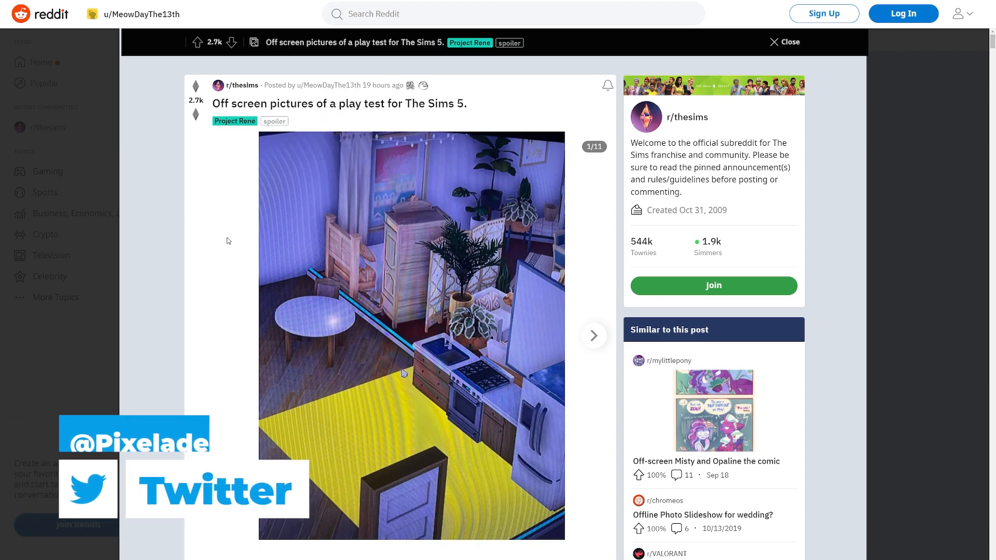
pyautogui.moveTo(520, 296)
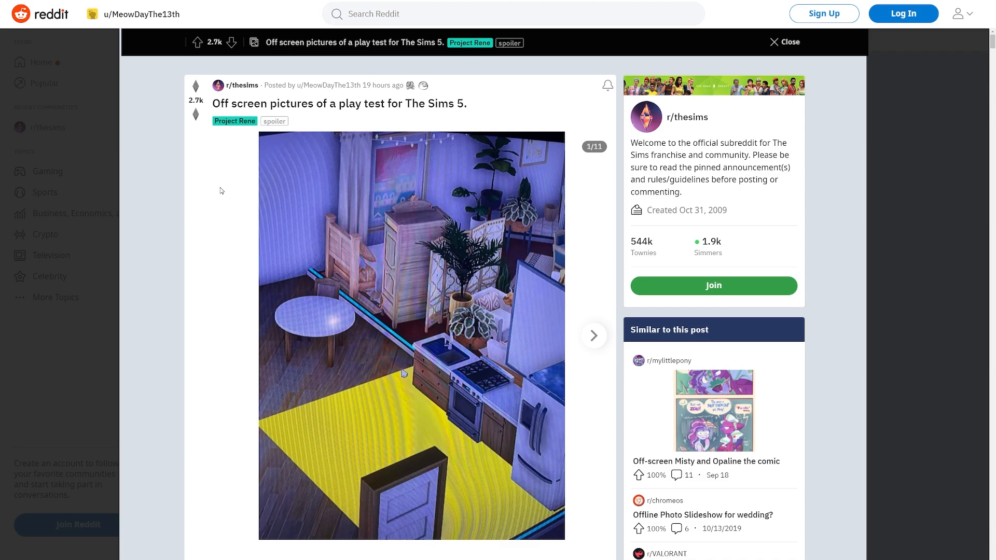
pyautogui.moveTo(451, 373)
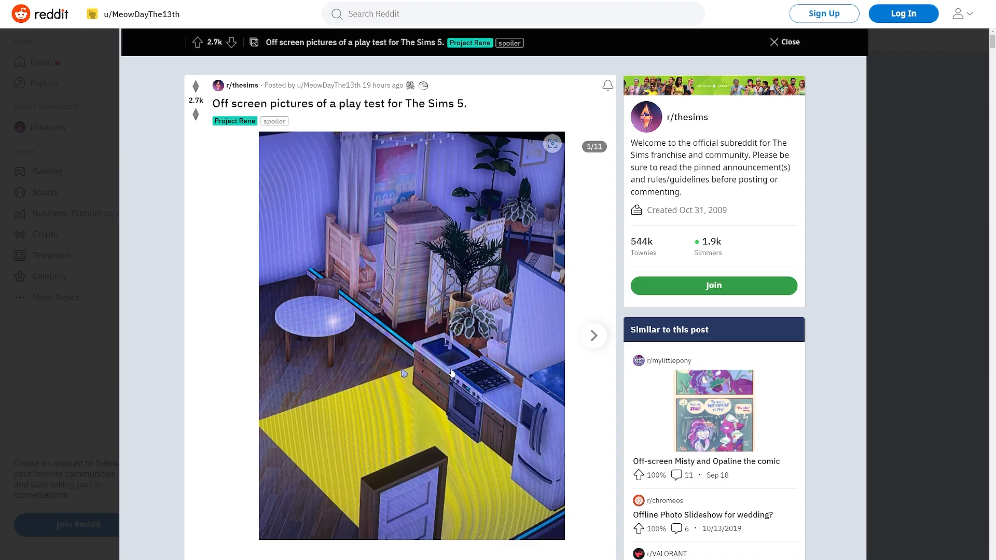
pyautogui.moveTo(483, 395)
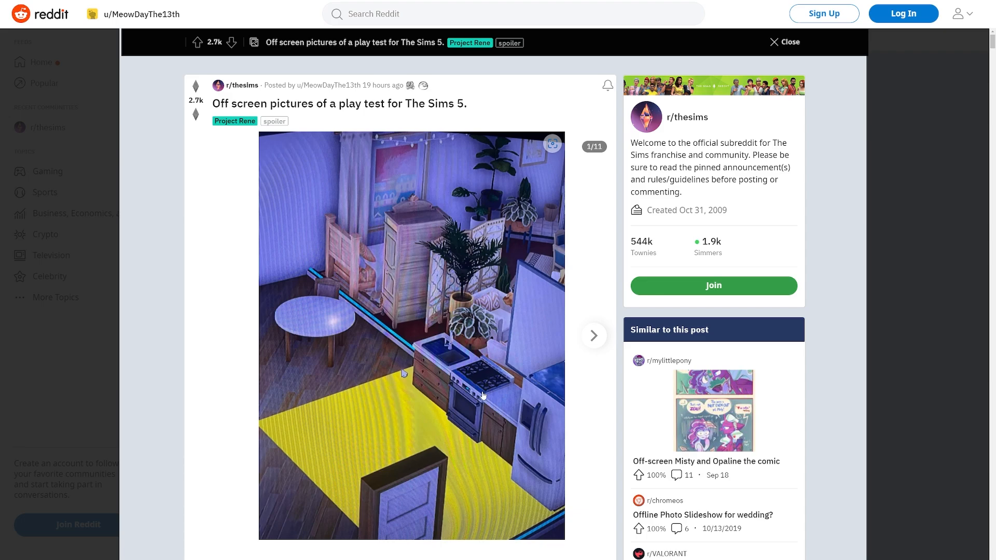
pyautogui.moveTo(505, 322)
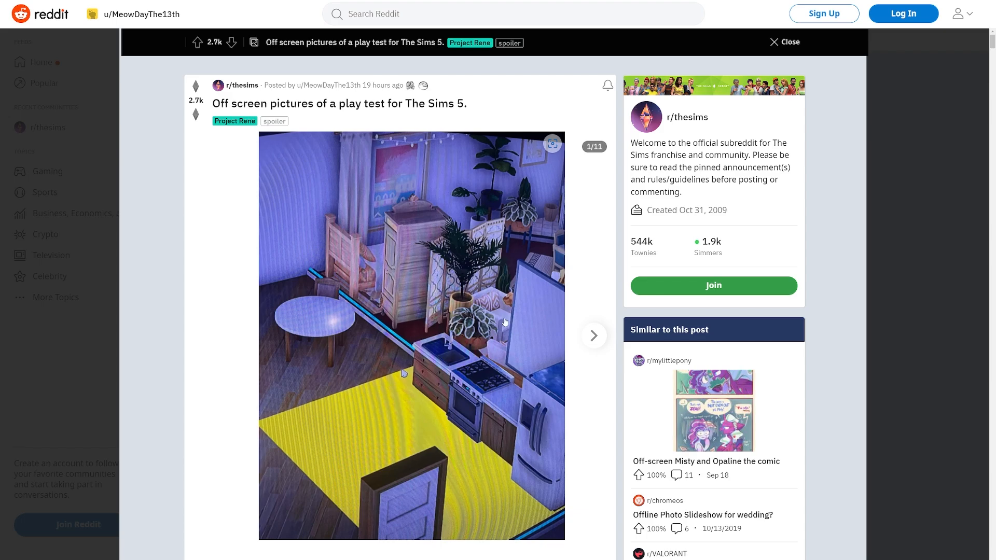
pyautogui.moveTo(511, 334)
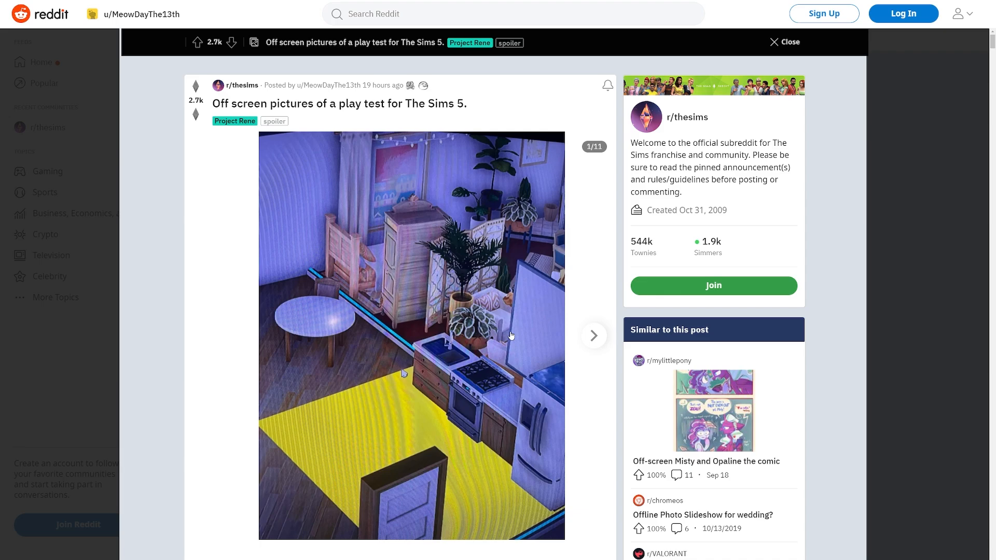
pyautogui.click(593, 336)
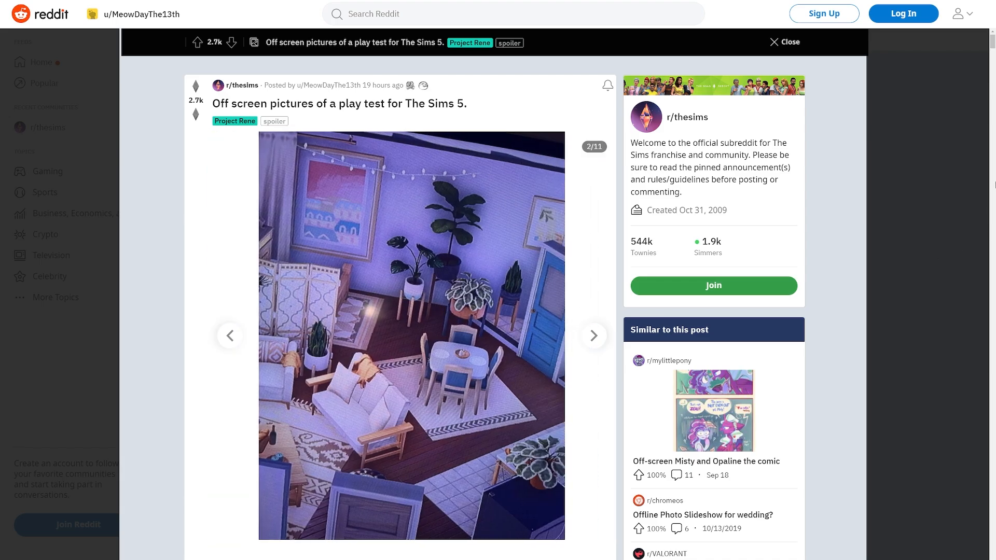
pyautogui.moveTo(198, 322)
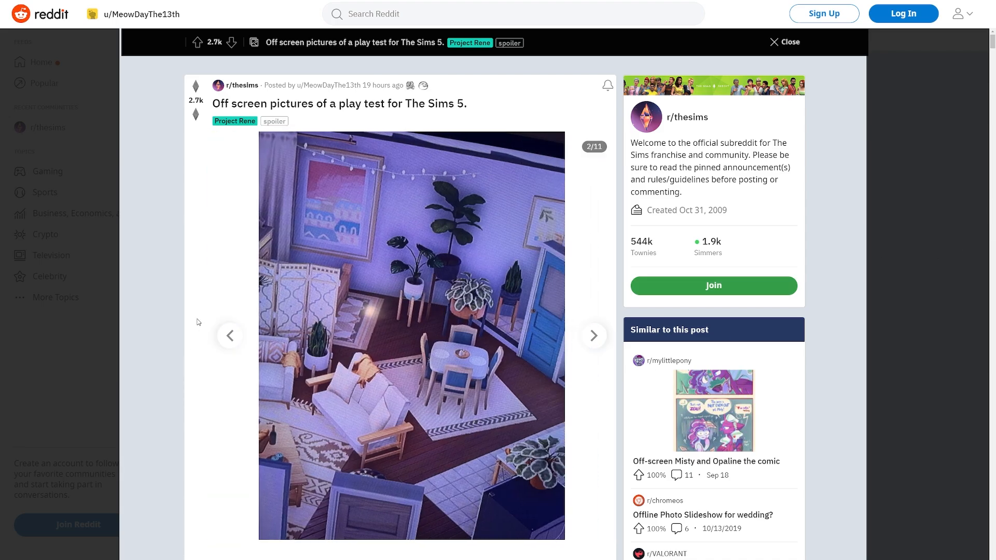
pyautogui.moveTo(221, 184)
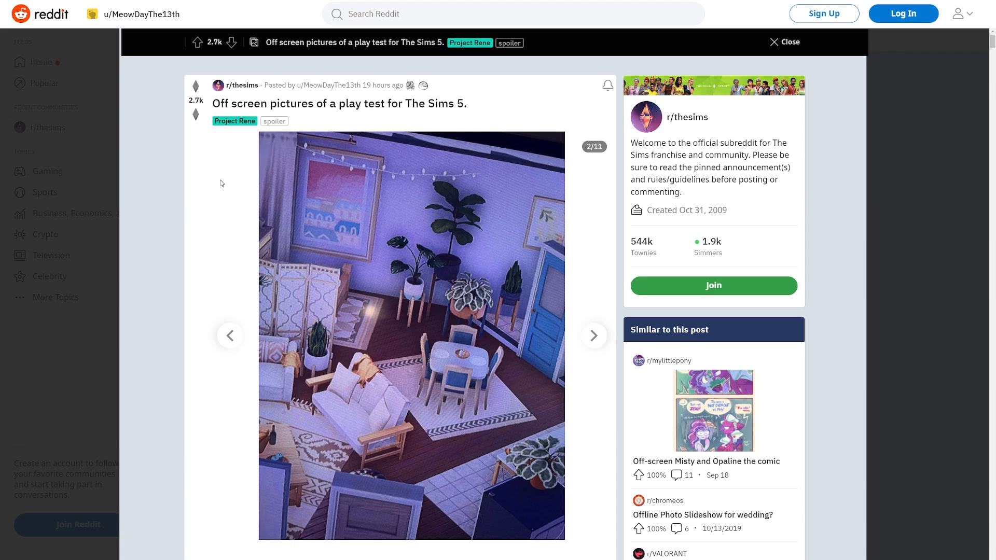
# Advance the gallery to screenshot 3, the bedroom with vanity, television and bookshelves.
pyautogui.click(593, 336)
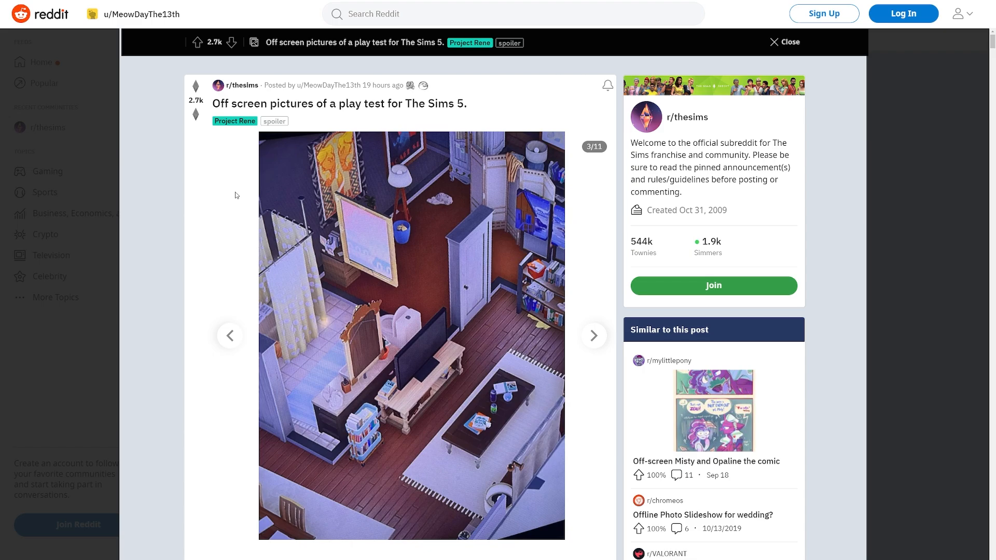
pyautogui.moveTo(603, 199)
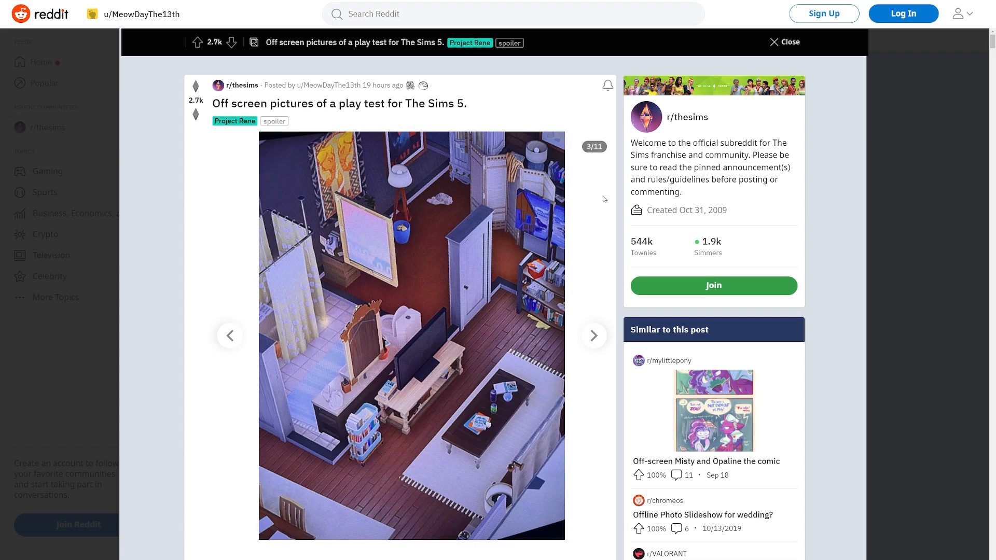
pyautogui.moveTo(517, 296)
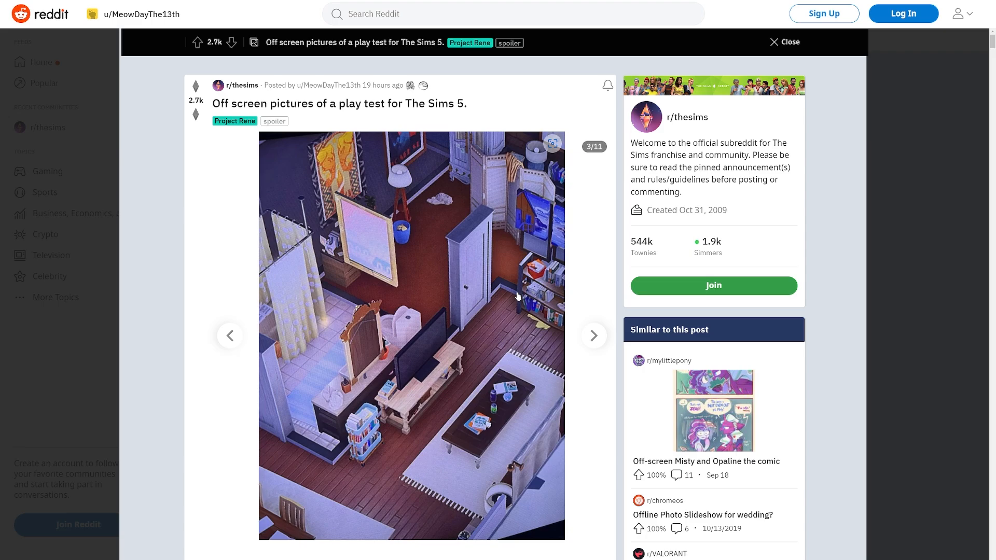
pyautogui.moveTo(595, 336)
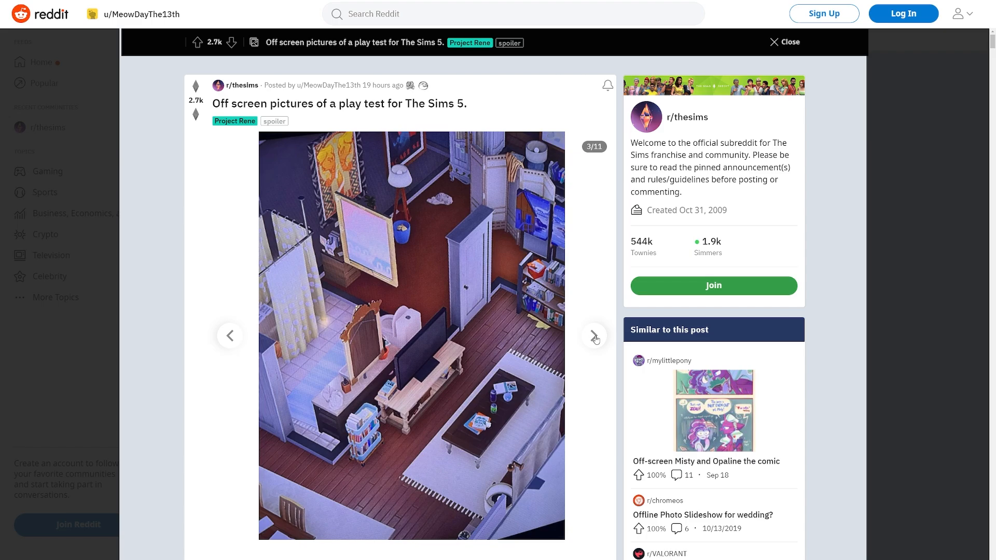
pyautogui.moveTo(594, 336)
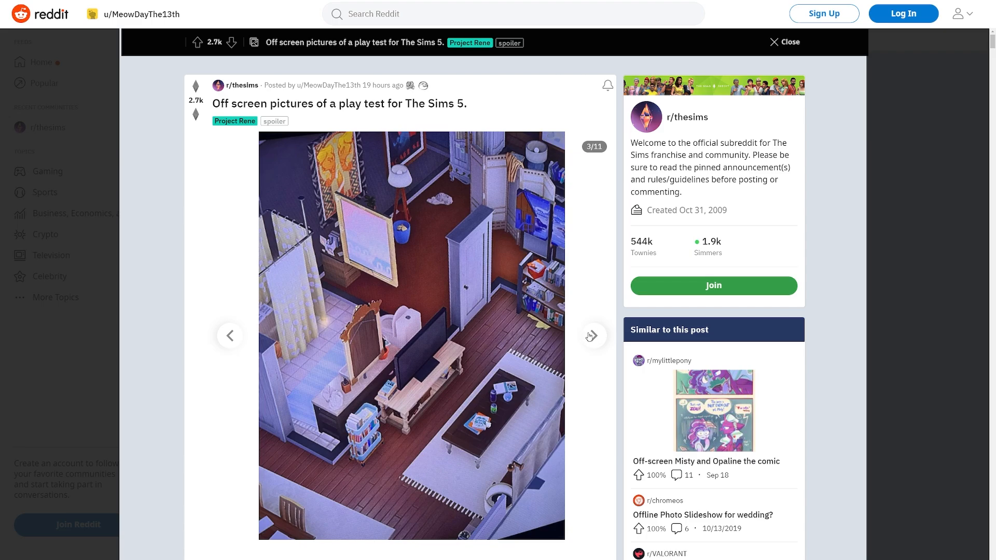
pyautogui.moveTo(580, 220)
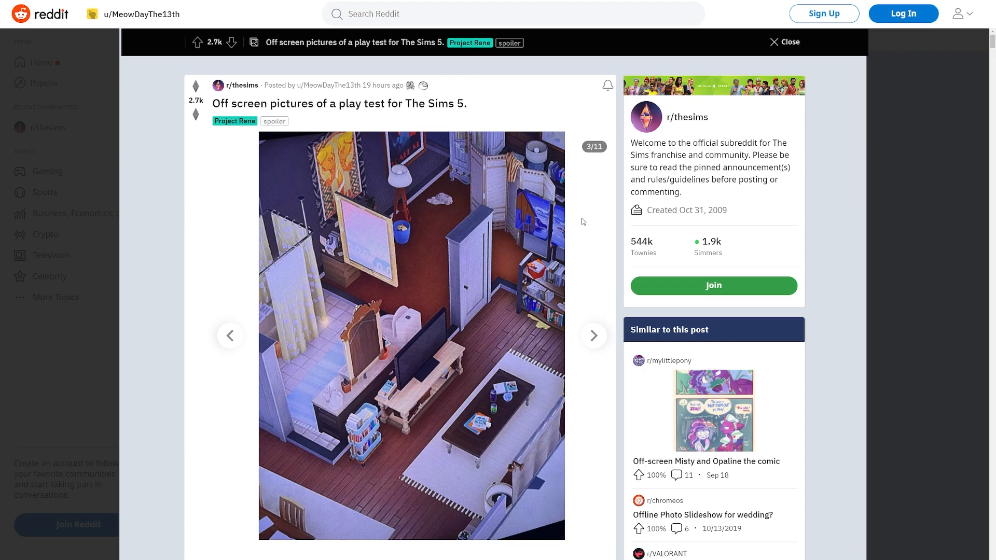
pyautogui.moveTo(586, 203)
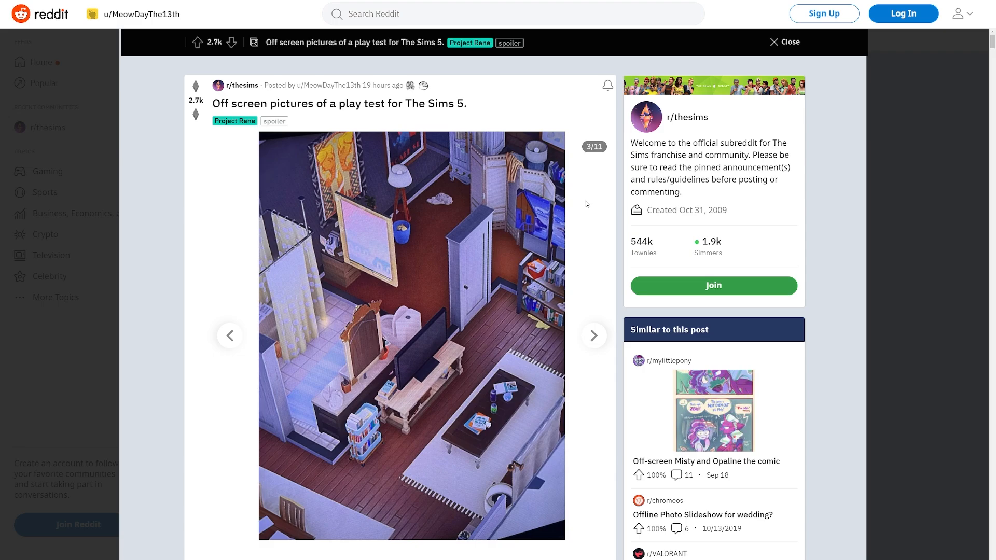
pyautogui.moveTo(594, 336)
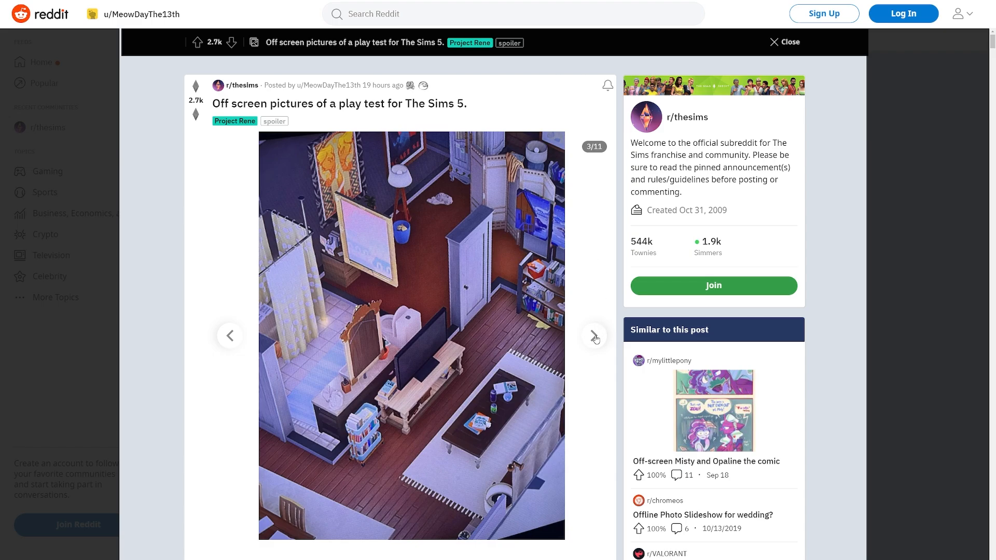
pyautogui.click(594, 336)
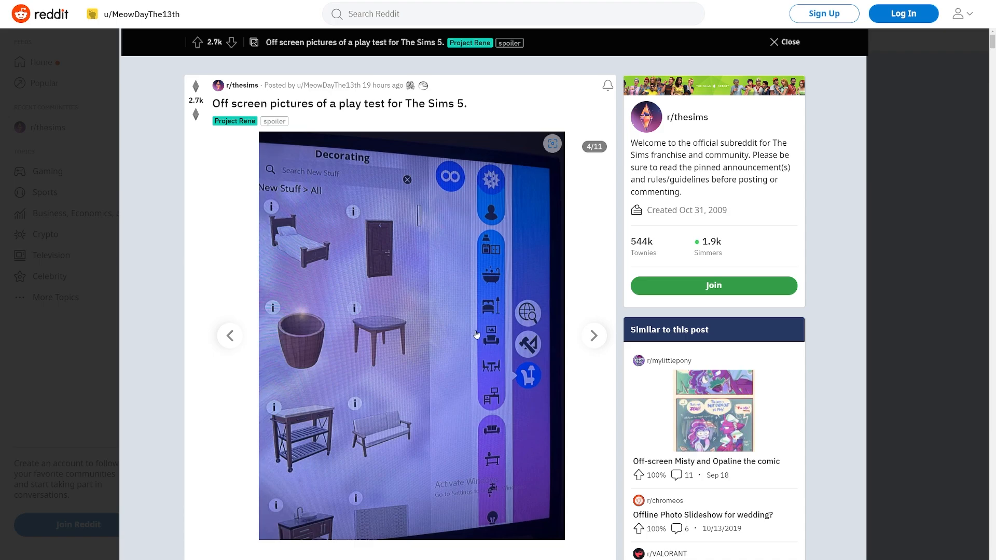
pyautogui.moveTo(383, 452)
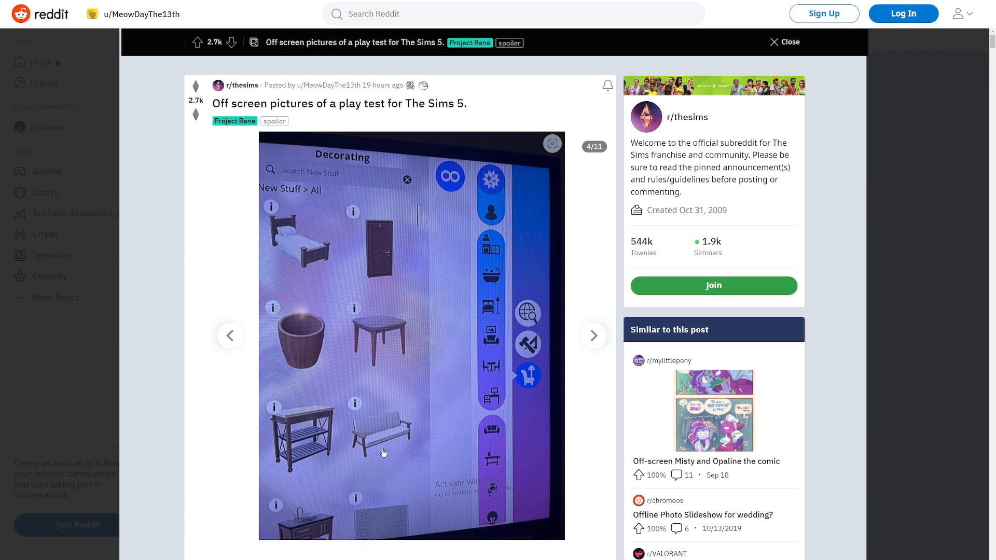
pyautogui.moveTo(455, 467)
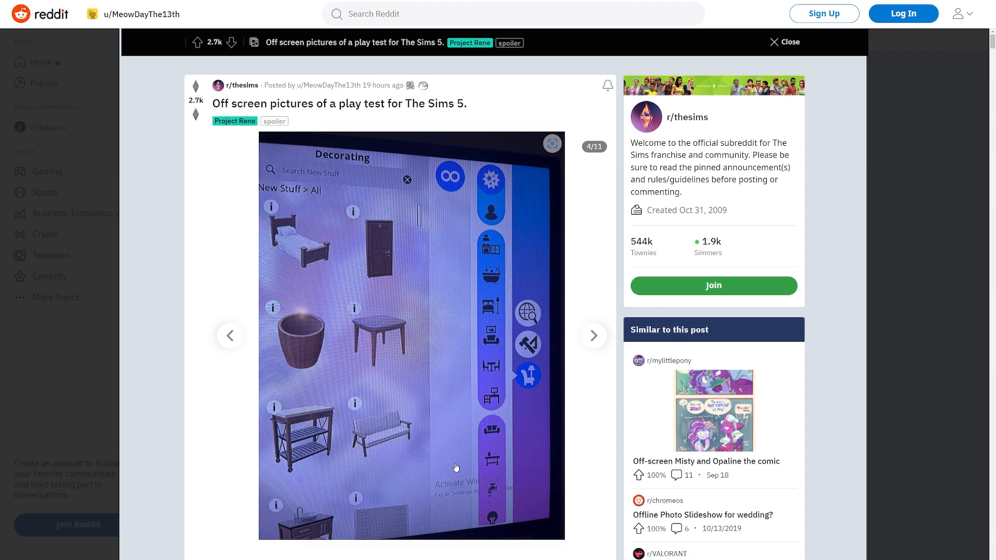
pyautogui.moveTo(441, 497)
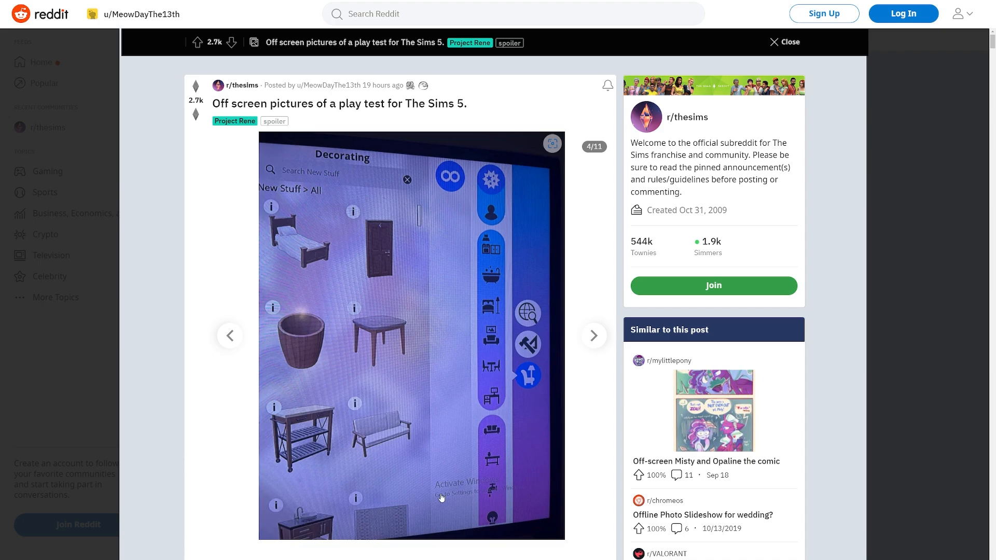
pyautogui.moveTo(545, 230)
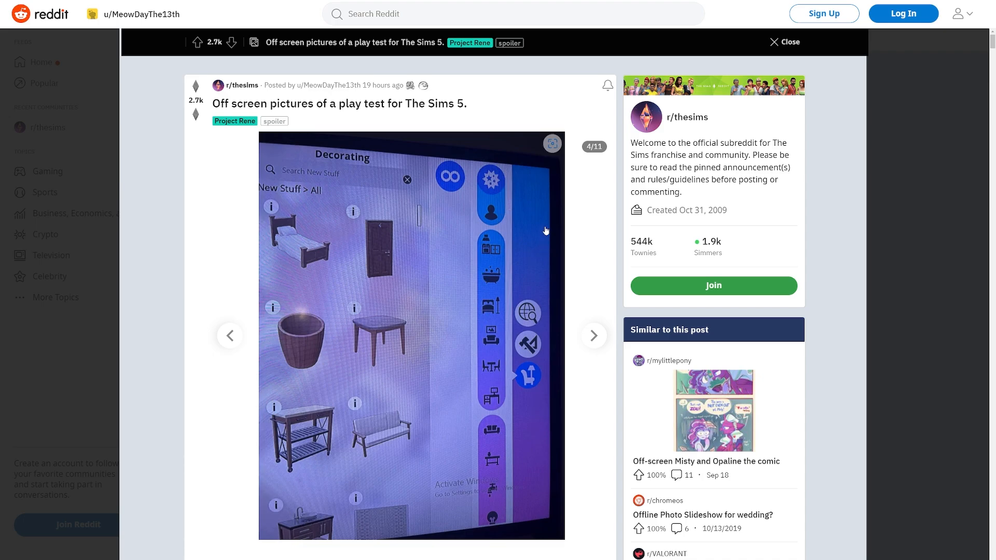
pyautogui.moveTo(393, 481)
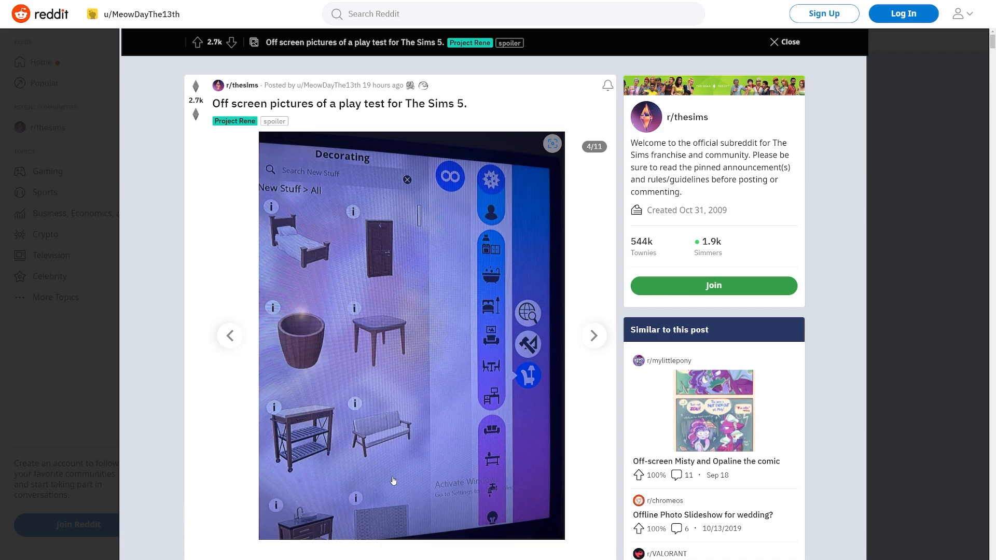
pyautogui.moveTo(466, 489)
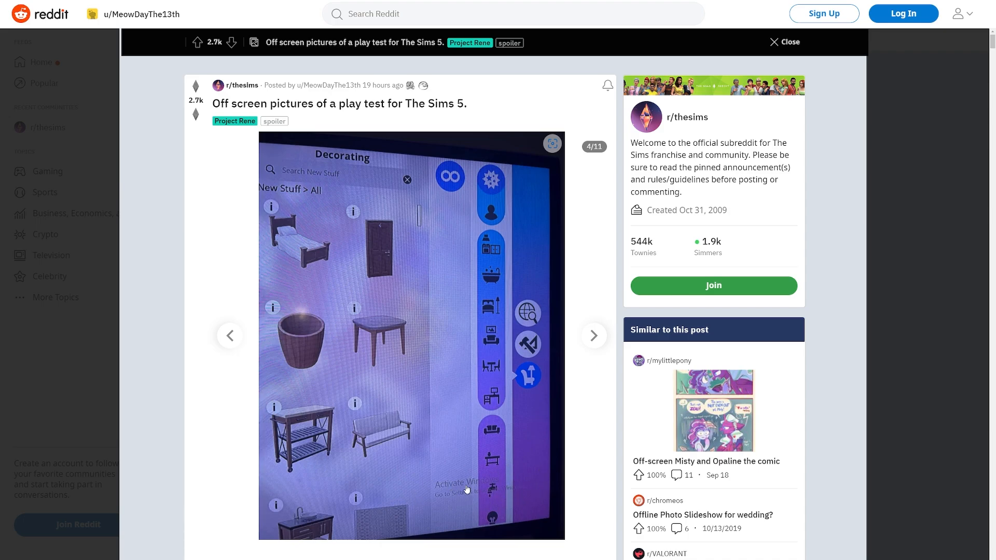
pyautogui.moveTo(594, 335)
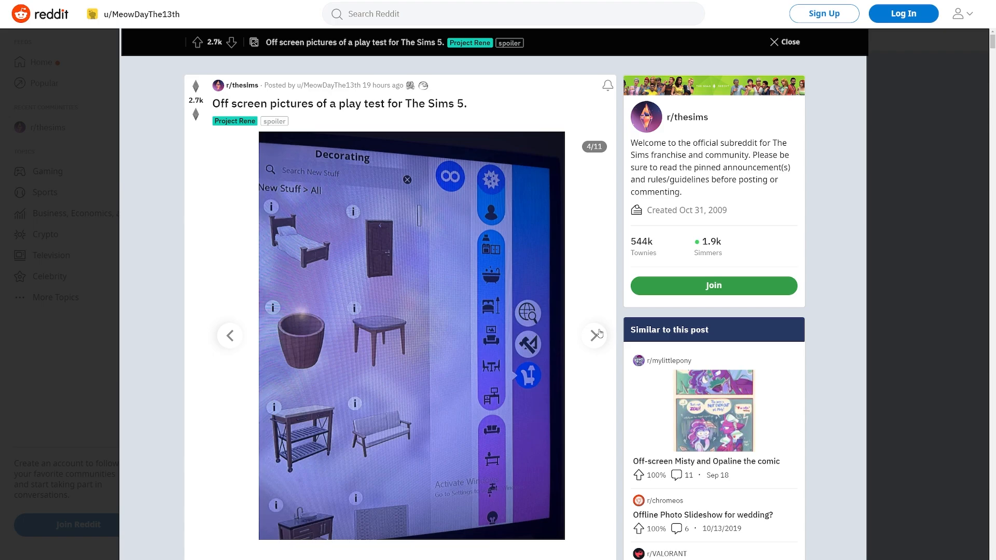
pyautogui.moveTo(478, 437)
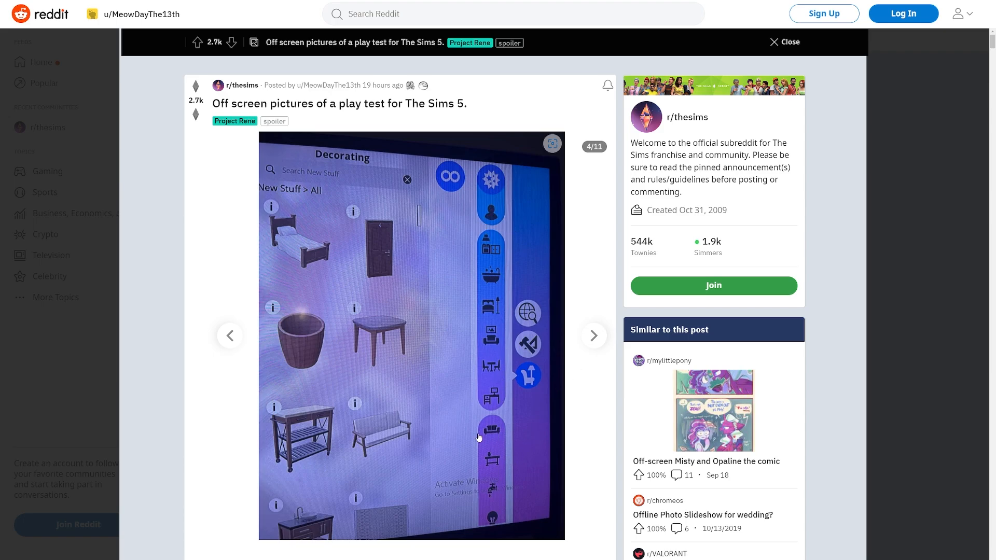
# Advance the gallery to screenshot 5, the Discovering screen with recent and trending items.
pyautogui.click(594, 336)
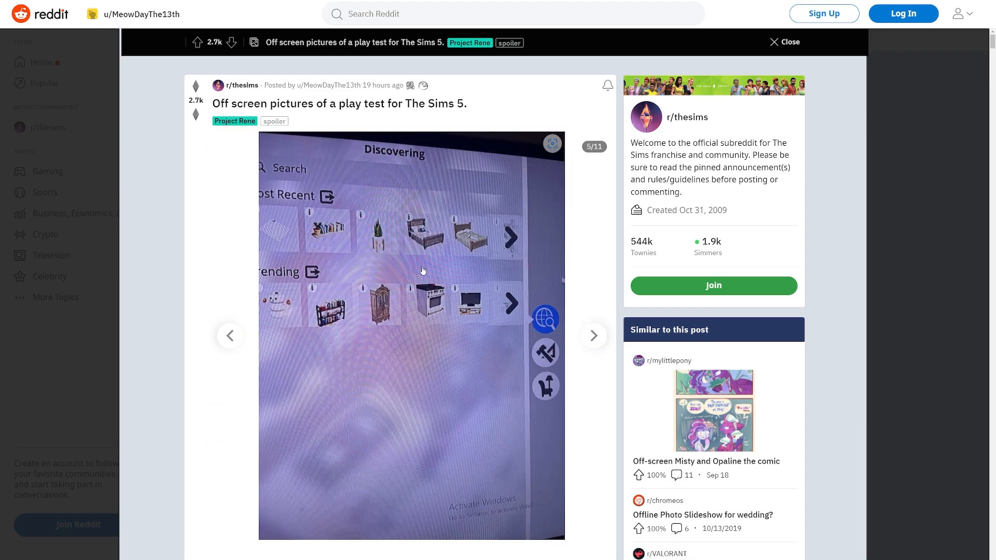
pyautogui.moveTo(506, 323)
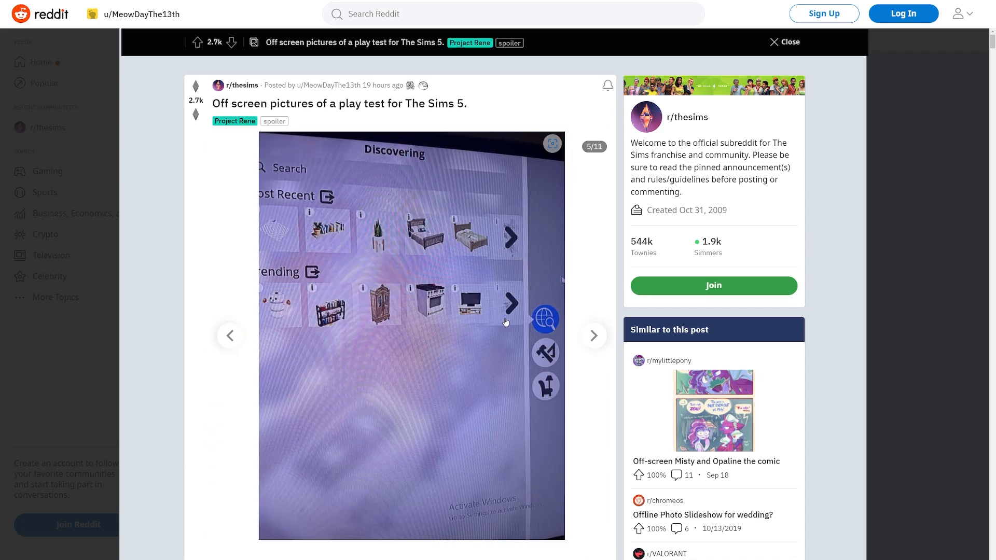
pyautogui.moveTo(311, 221)
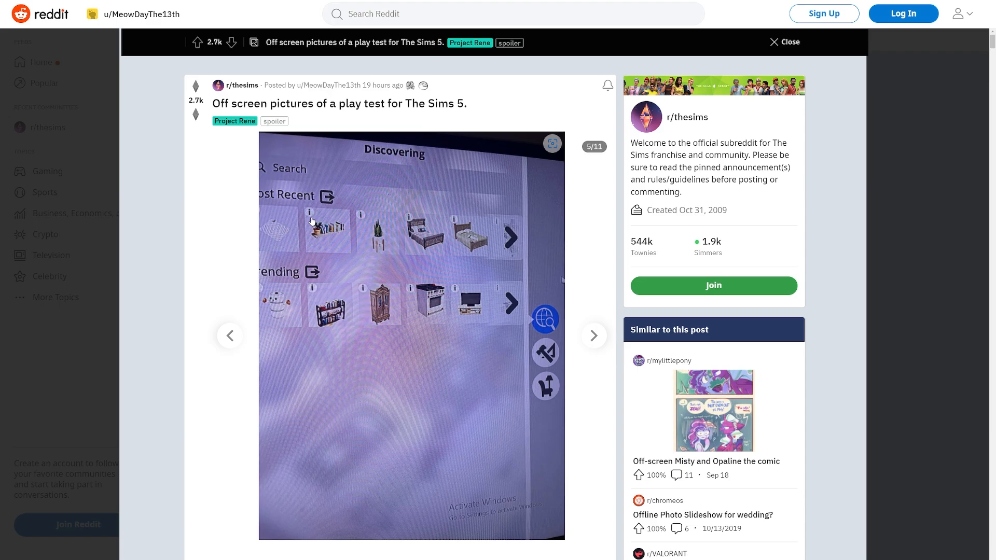
pyautogui.moveTo(290, 224)
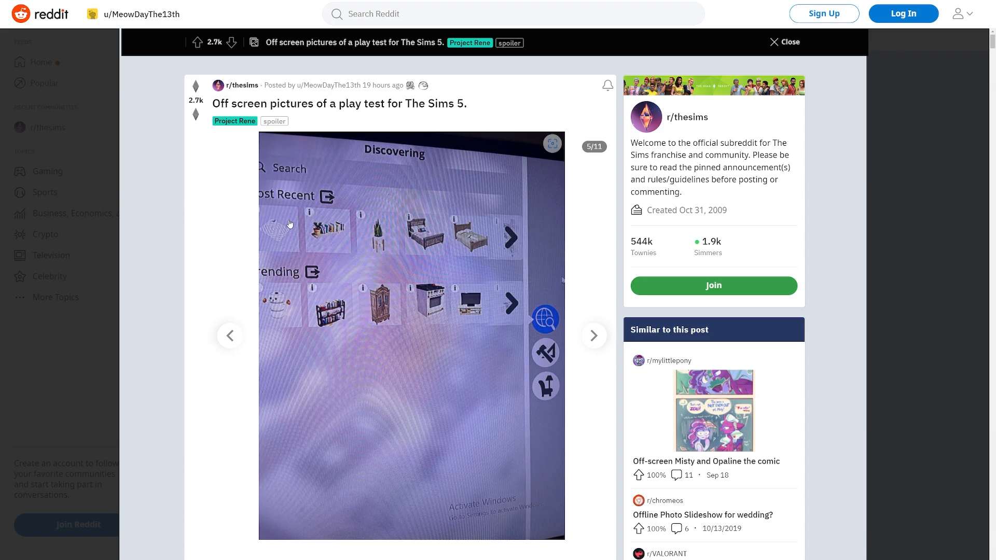
pyautogui.moveTo(420, 307)
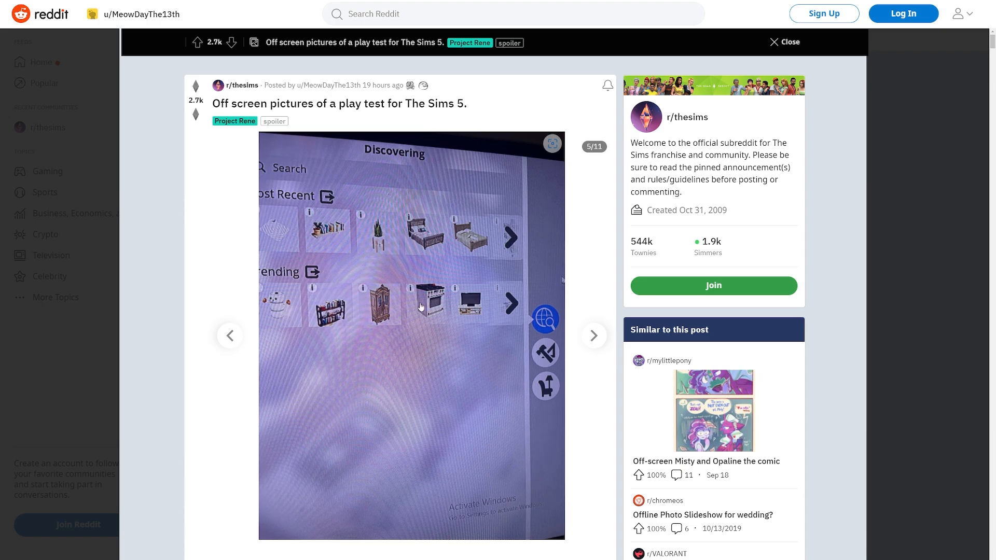
pyautogui.moveTo(479, 300)
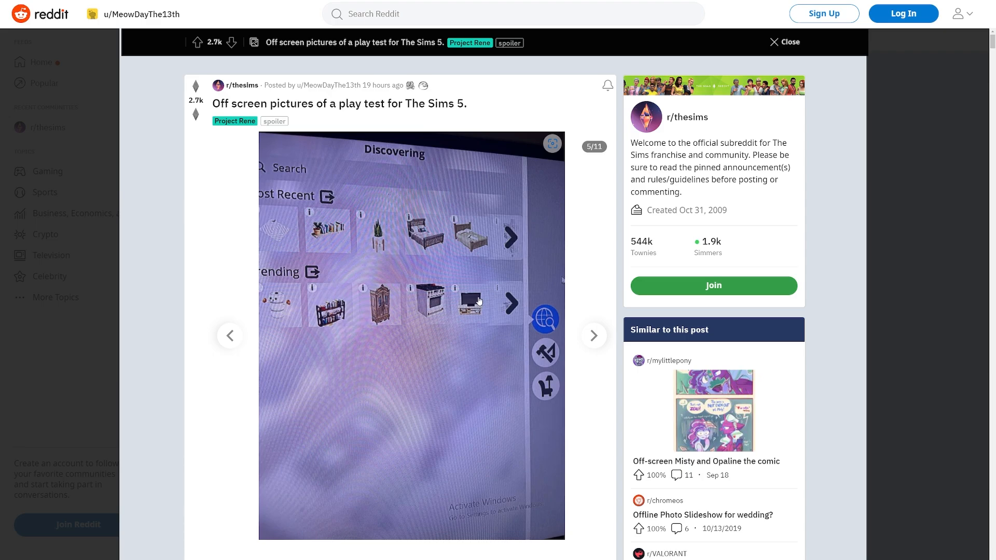
pyautogui.moveTo(492, 254)
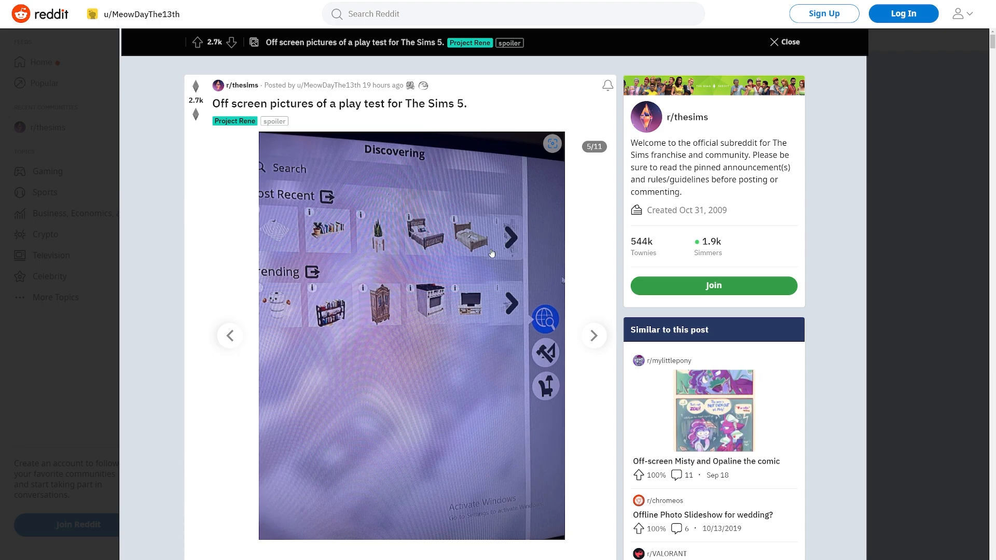
pyautogui.moveTo(554, 190)
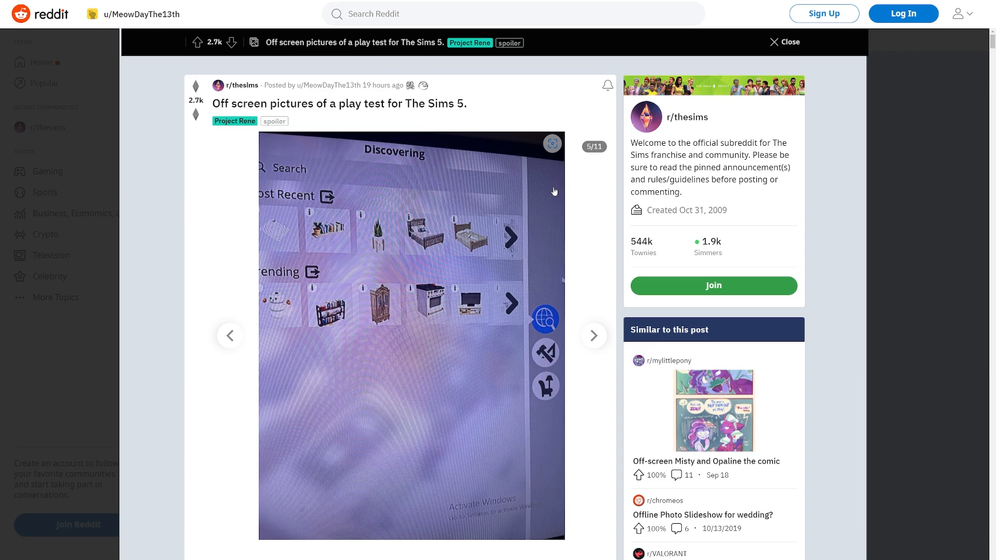
pyautogui.moveTo(543, 360)
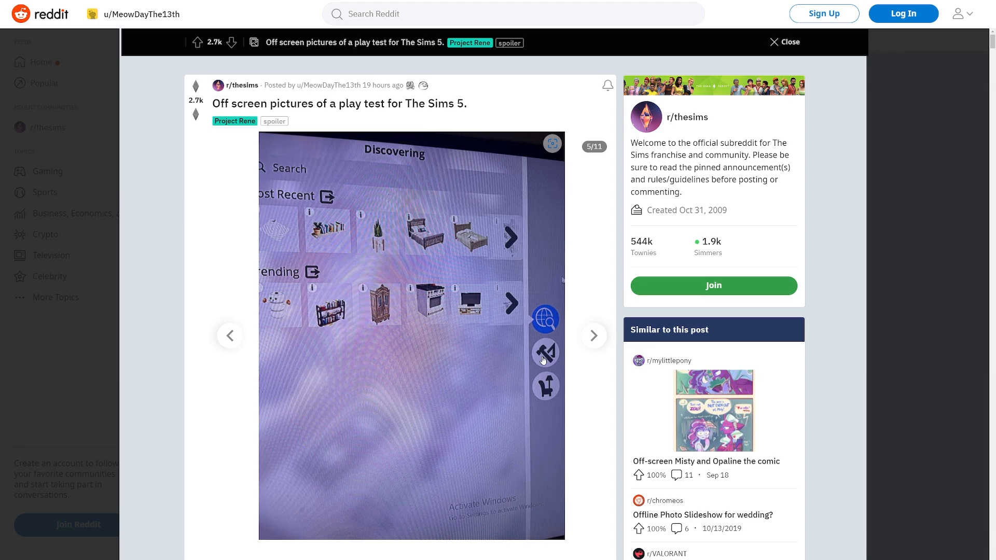
pyautogui.moveTo(275, 220)
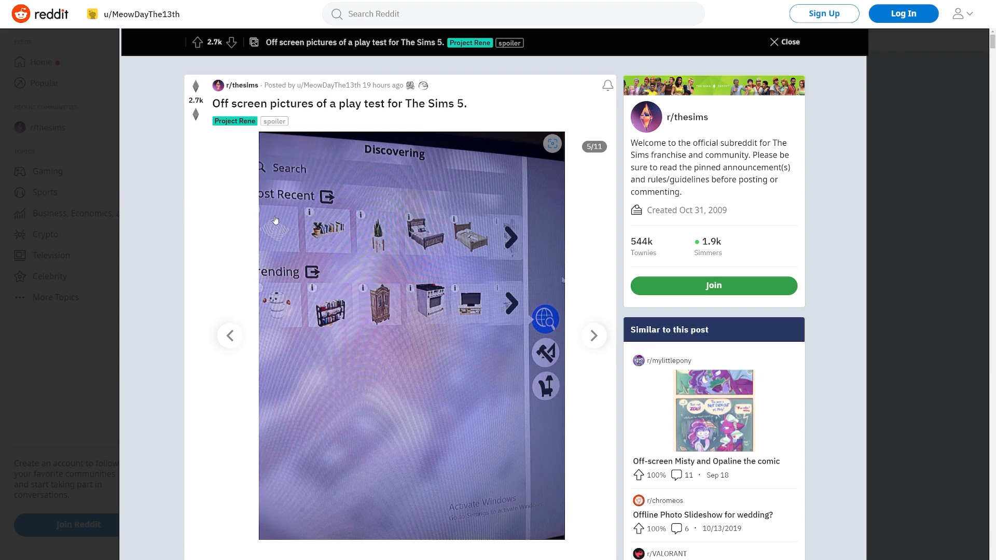
pyautogui.moveTo(520, 250)
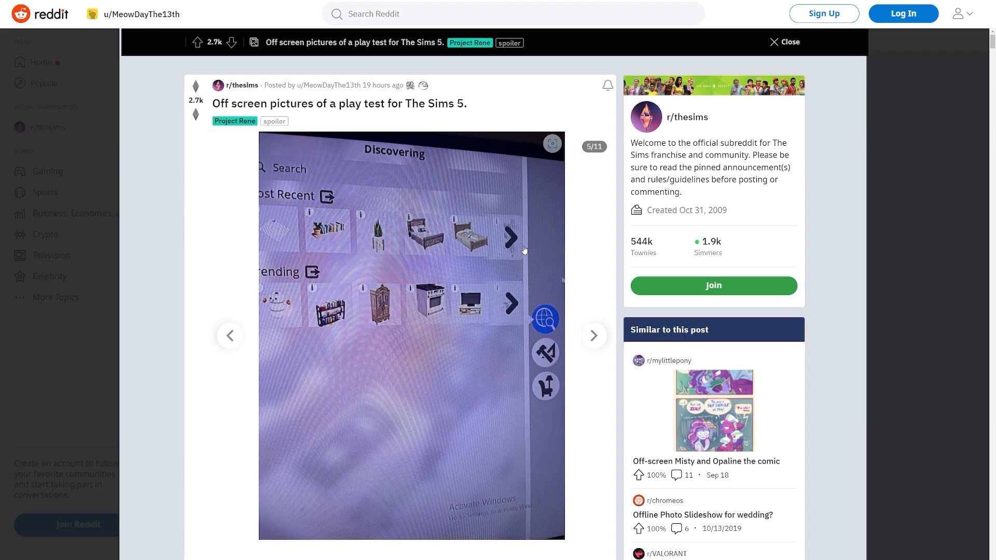
pyautogui.moveTo(349, 241)
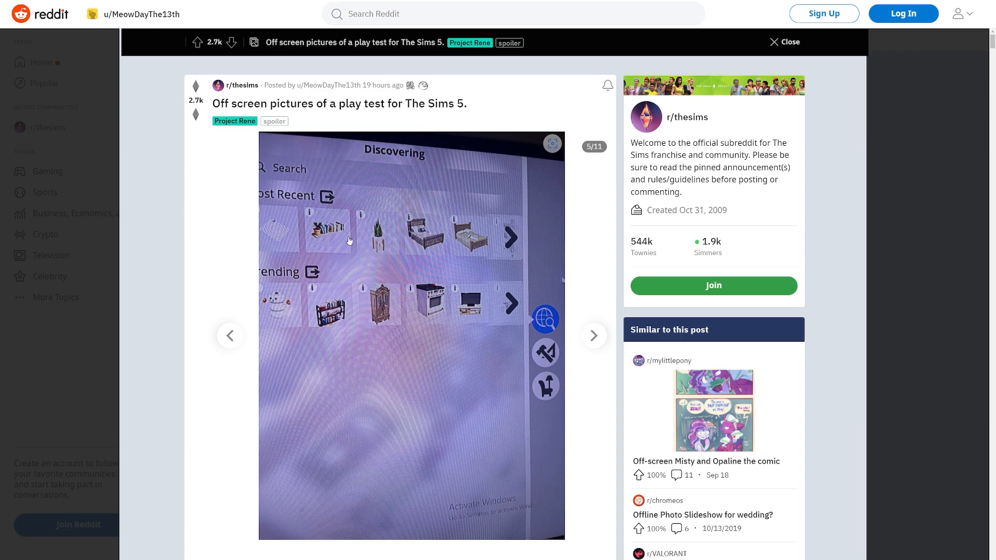
pyautogui.moveTo(547, 237)
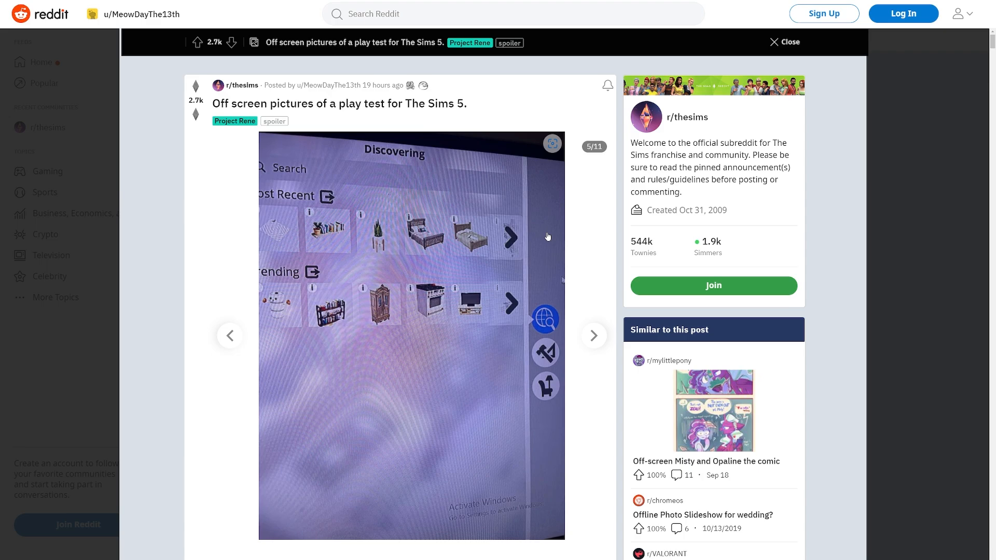
pyautogui.moveTo(550, 194)
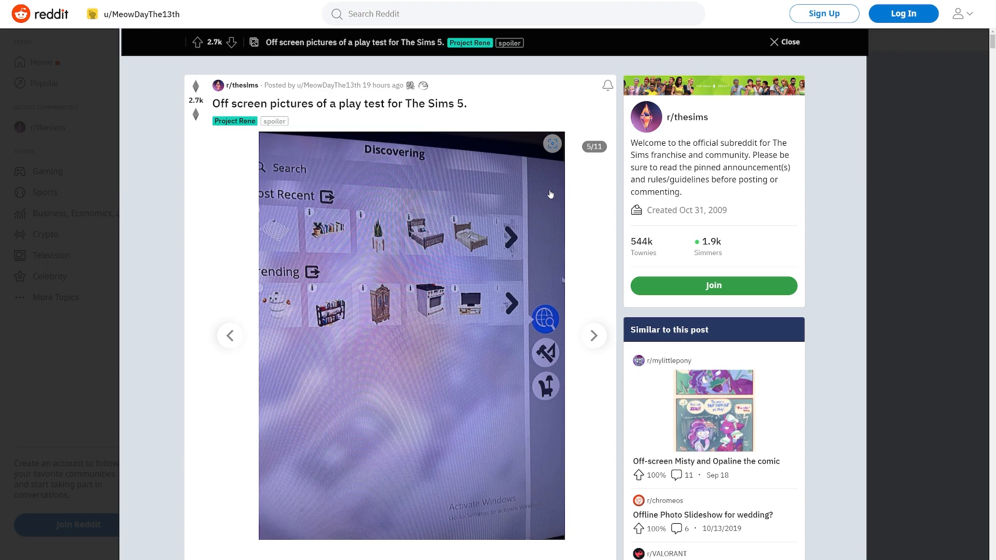
pyautogui.moveTo(542, 194)
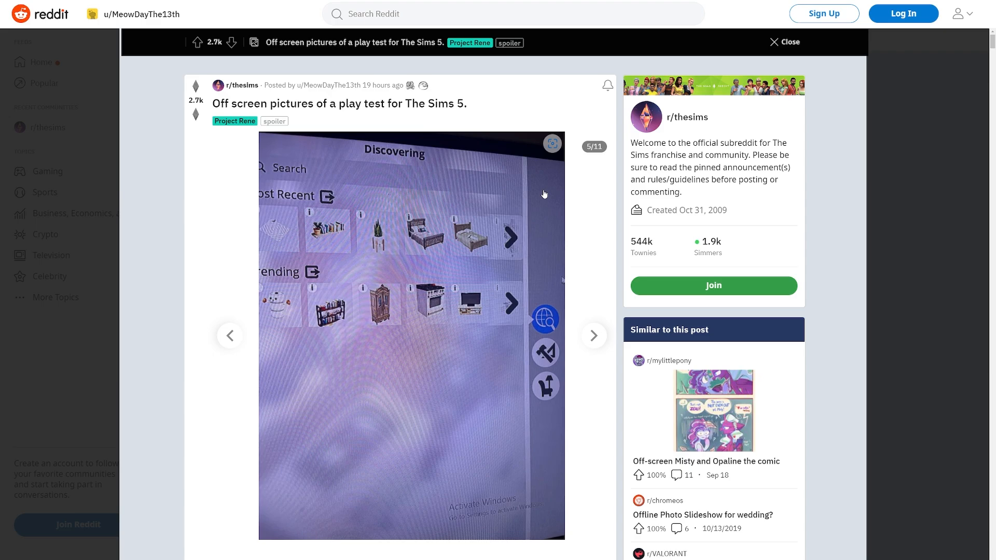
# Advance the gallery to screenshot 6, the Building view of an apartment block.
pyautogui.click(593, 336)
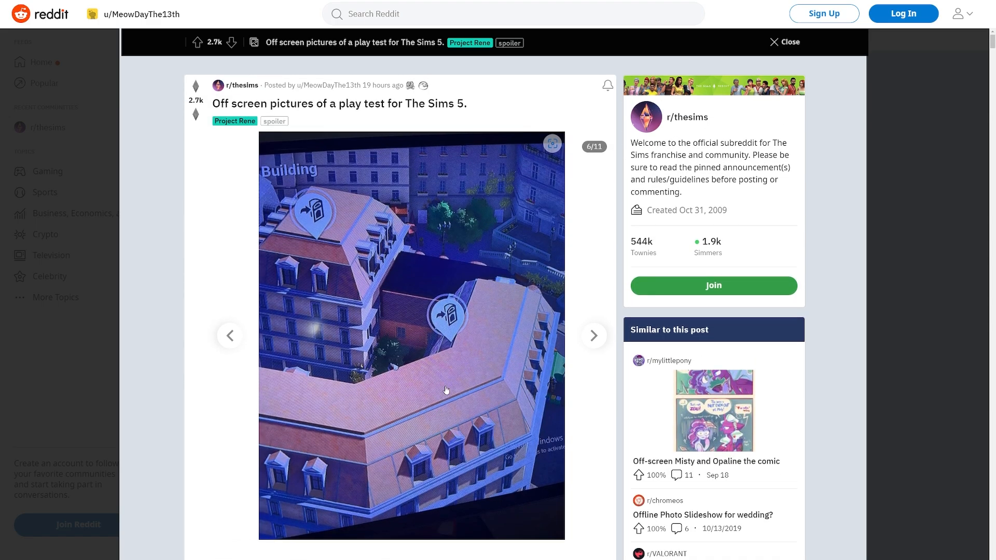
pyautogui.moveTo(486, 238)
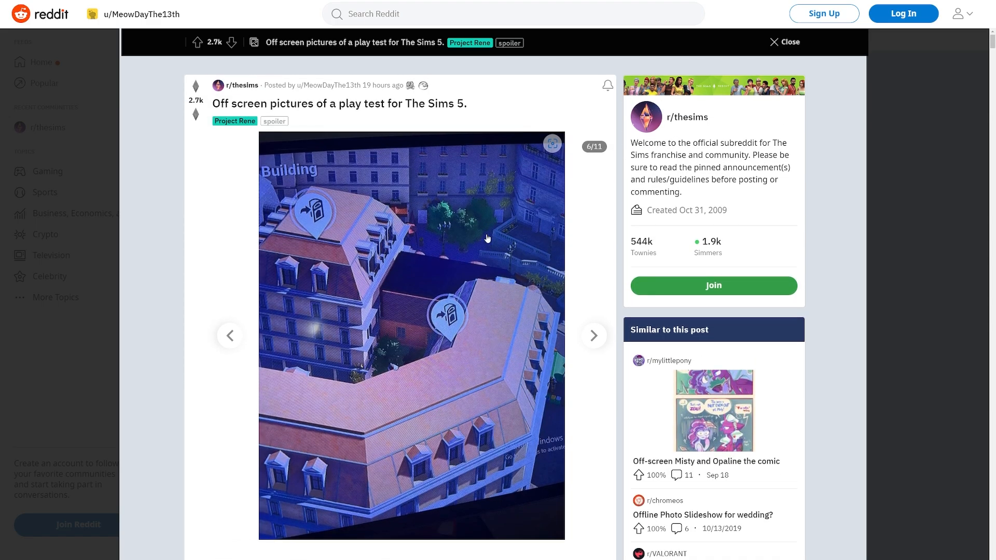
pyautogui.moveTo(455, 170)
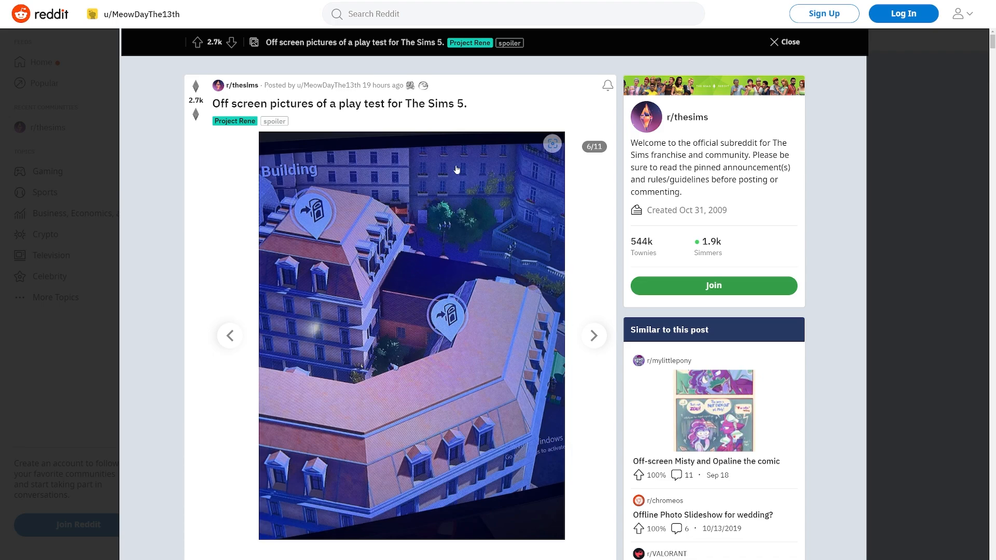
pyautogui.moveTo(514, 211)
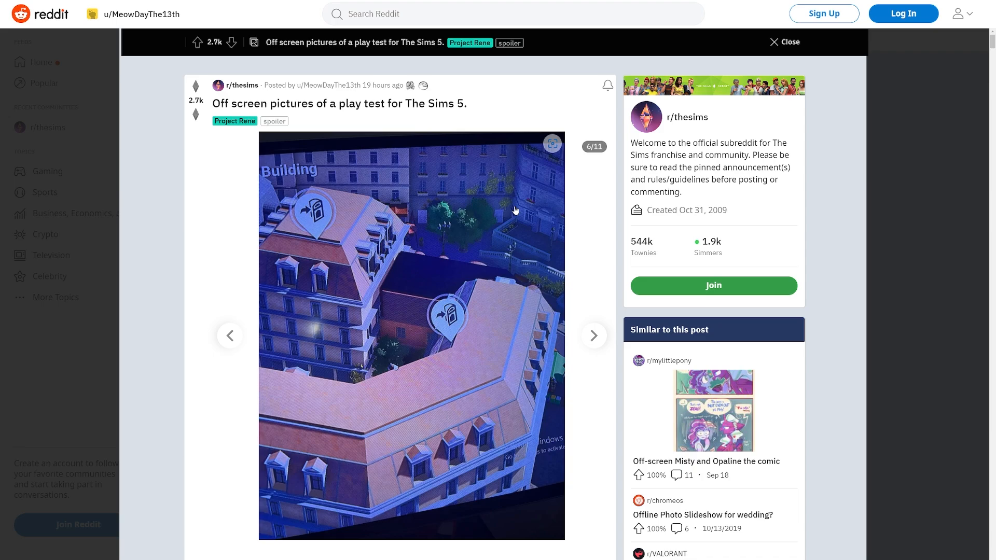
pyautogui.moveTo(518, 215)
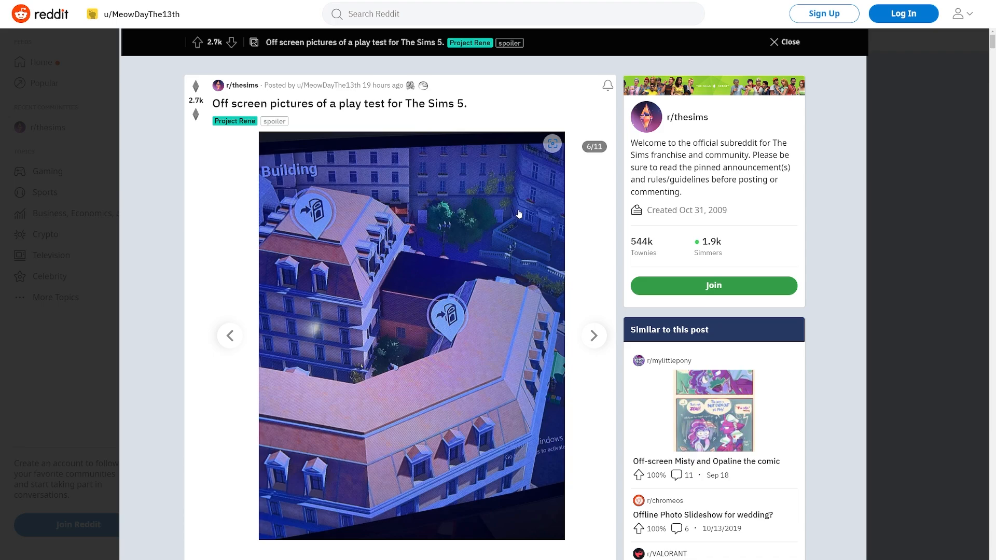
pyautogui.moveTo(594, 335)
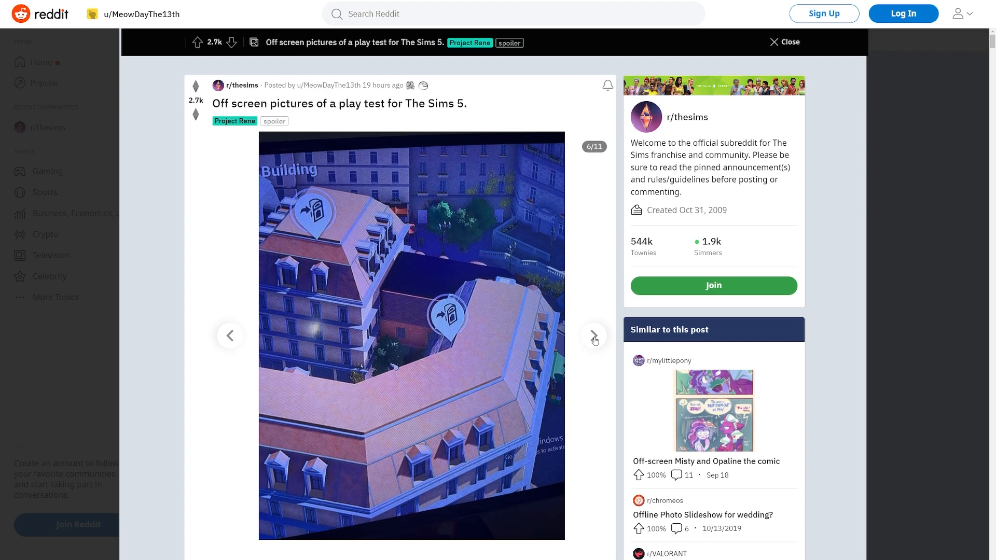
# Advance the gallery to screenshot 7, the aerial city view with trees and cars.
pyautogui.click(593, 335)
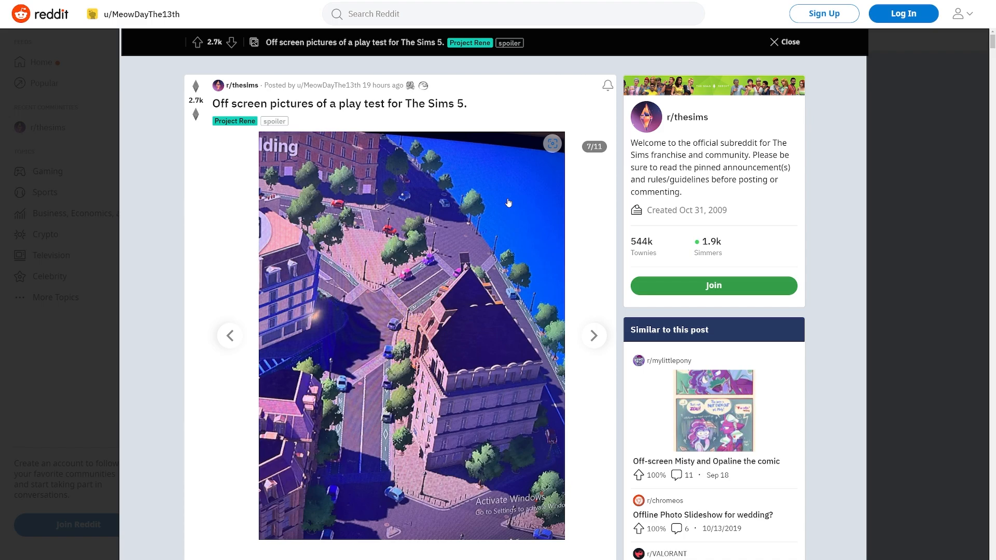
# Advance the gallery to screenshot 8, the 'Welcome Interior Designers!' tip.
pyautogui.click(593, 335)
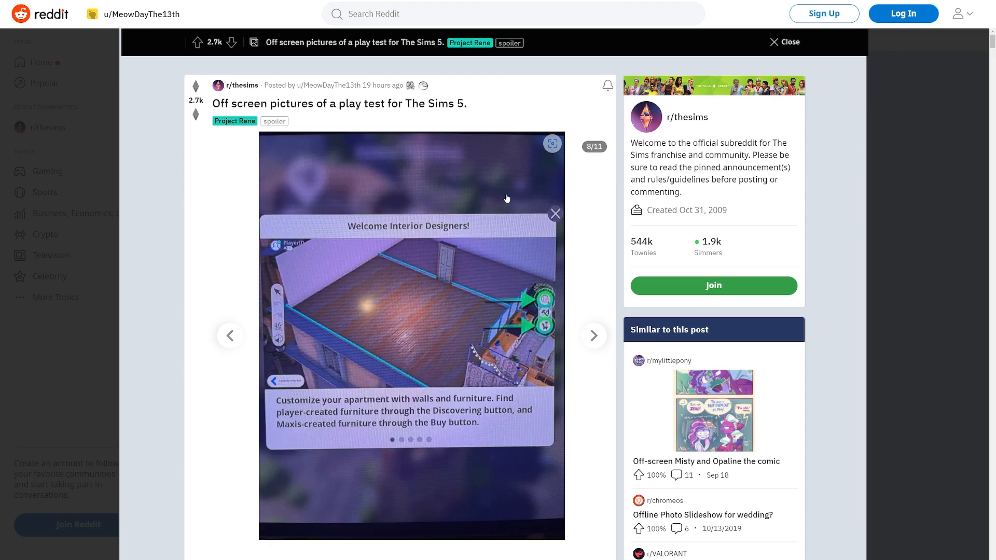
pyautogui.moveTo(481, 228)
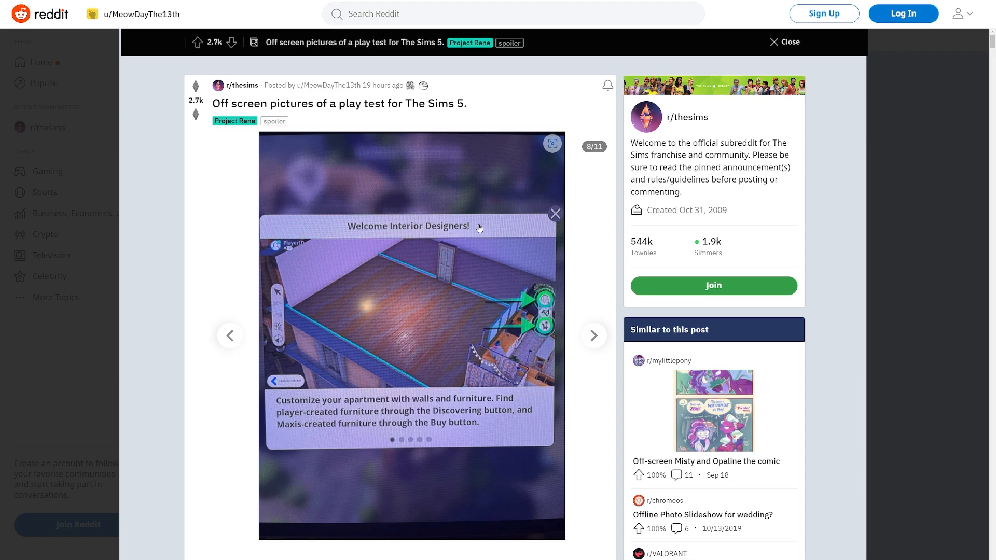
pyautogui.moveTo(478, 204)
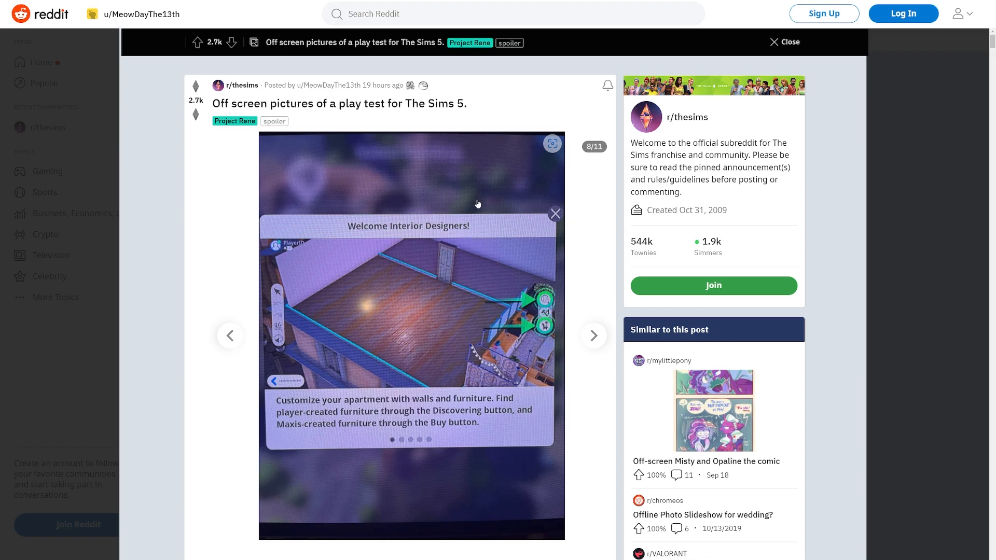
pyautogui.moveTo(313, 437)
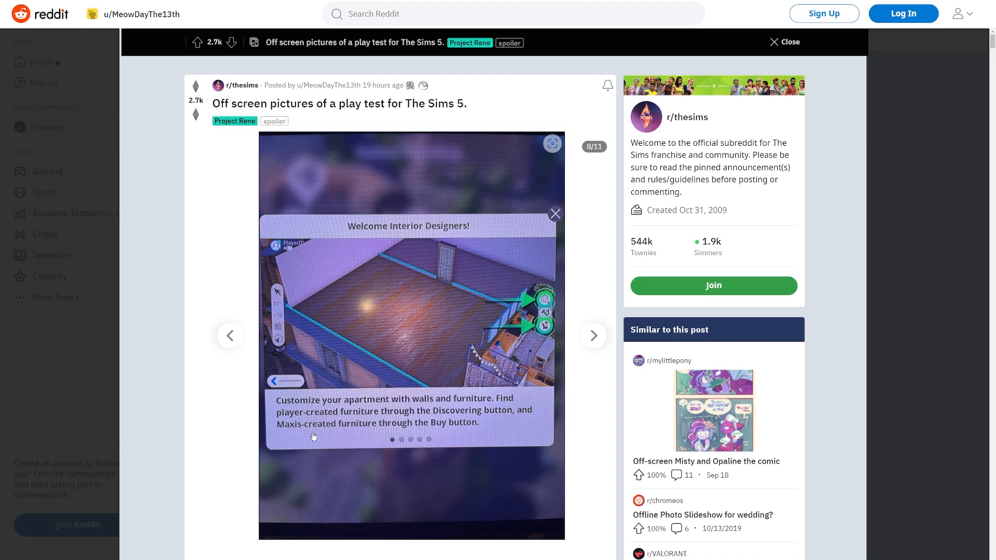
pyautogui.moveTo(509, 428)
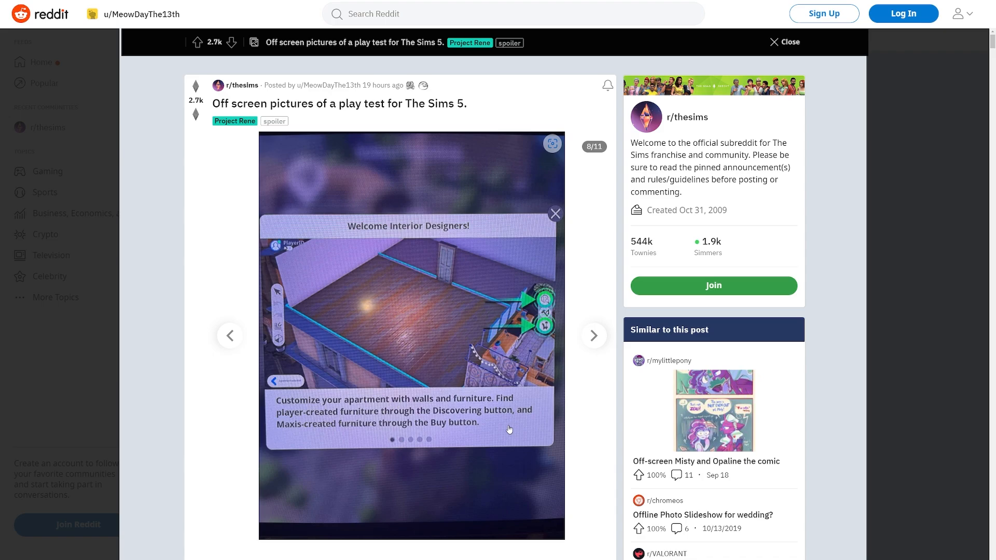
pyautogui.moveTo(444, 437)
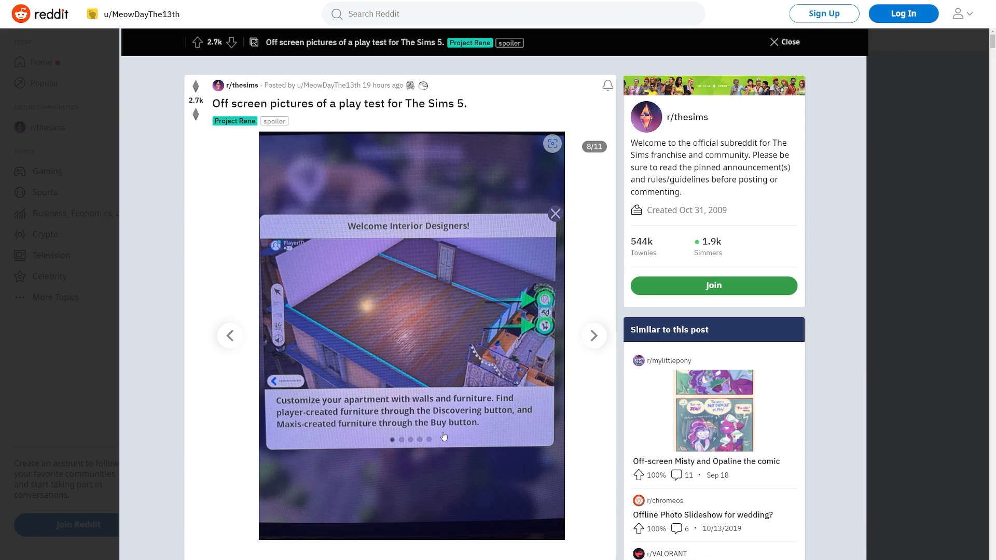
pyautogui.moveTo(524, 364)
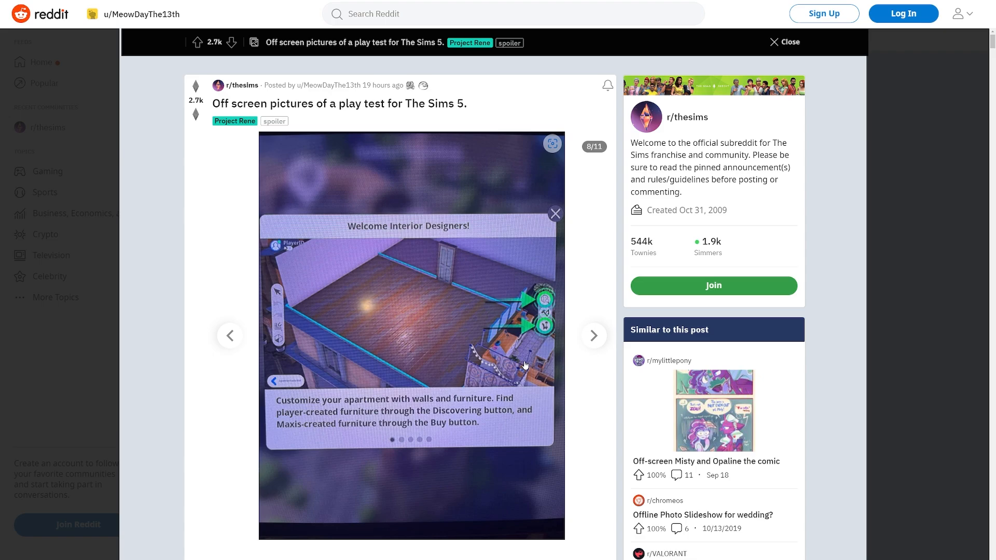
pyautogui.moveTo(447, 416)
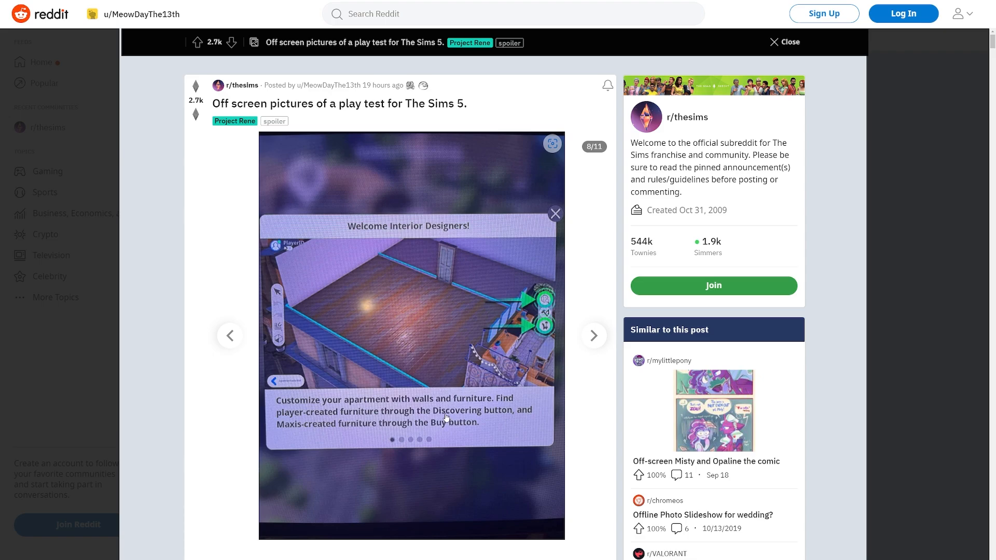
pyautogui.moveTo(485, 184)
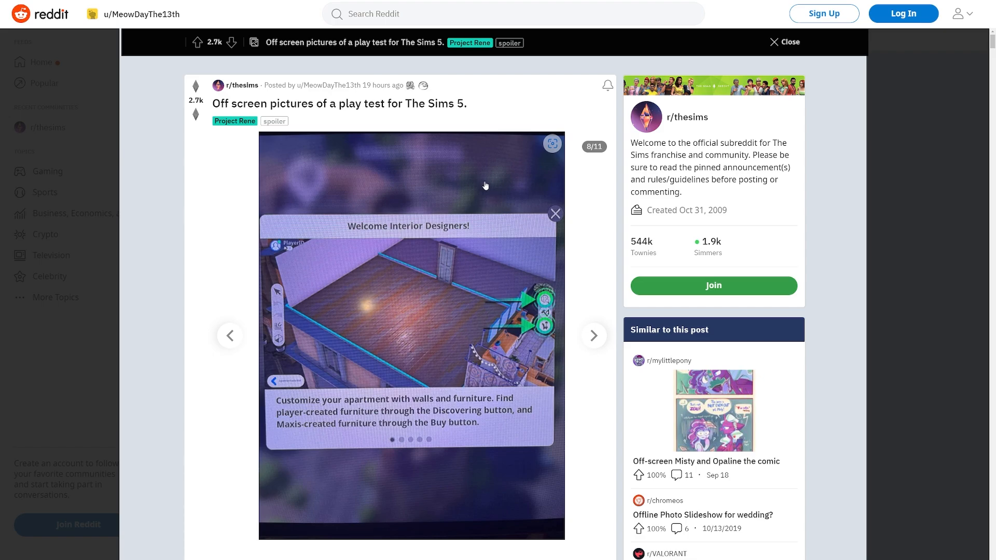
pyautogui.moveTo(482, 168)
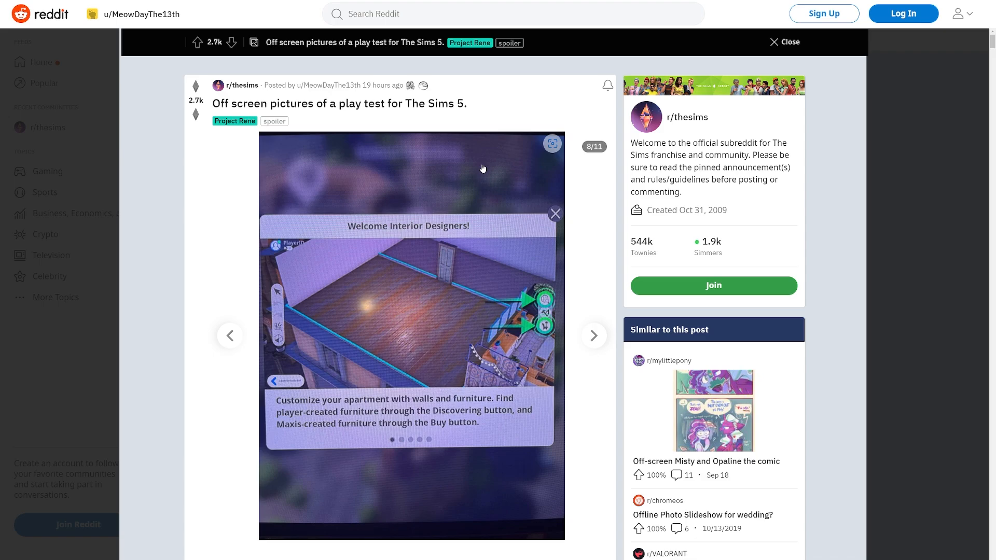
pyautogui.moveTo(536, 224)
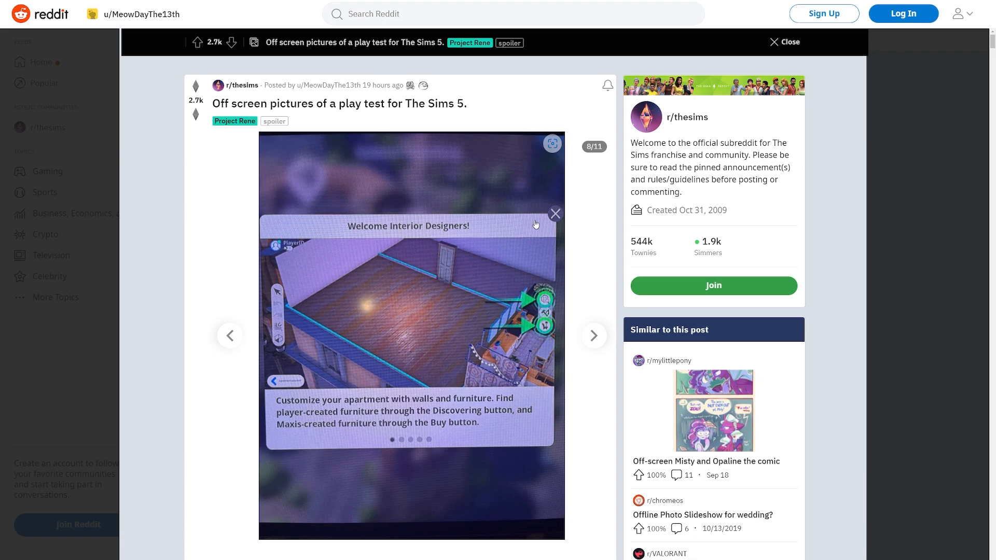
# Step past the Furniture Design screenshot to image 10, 'Share your creations'.
pyautogui.click(592, 335)
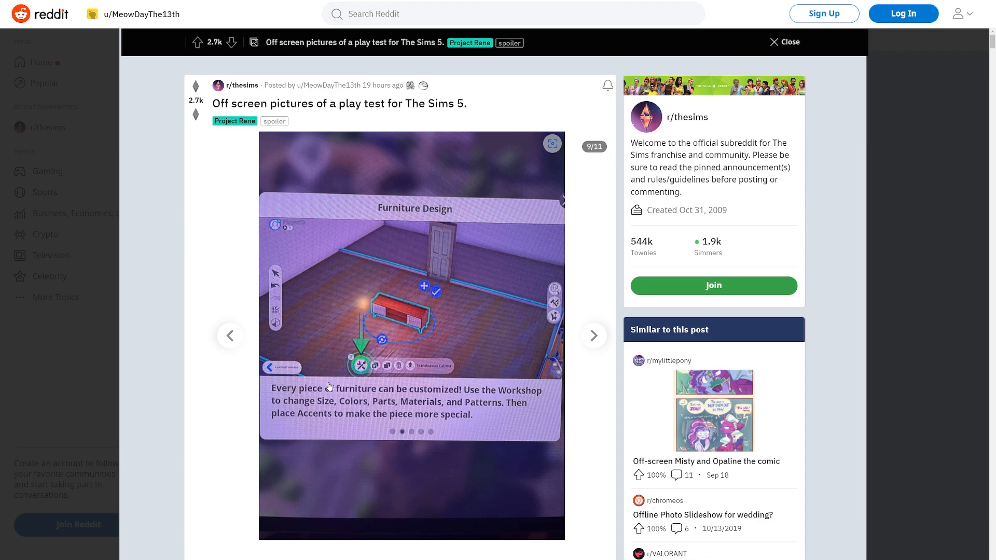
pyautogui.moveTo(493, 403)
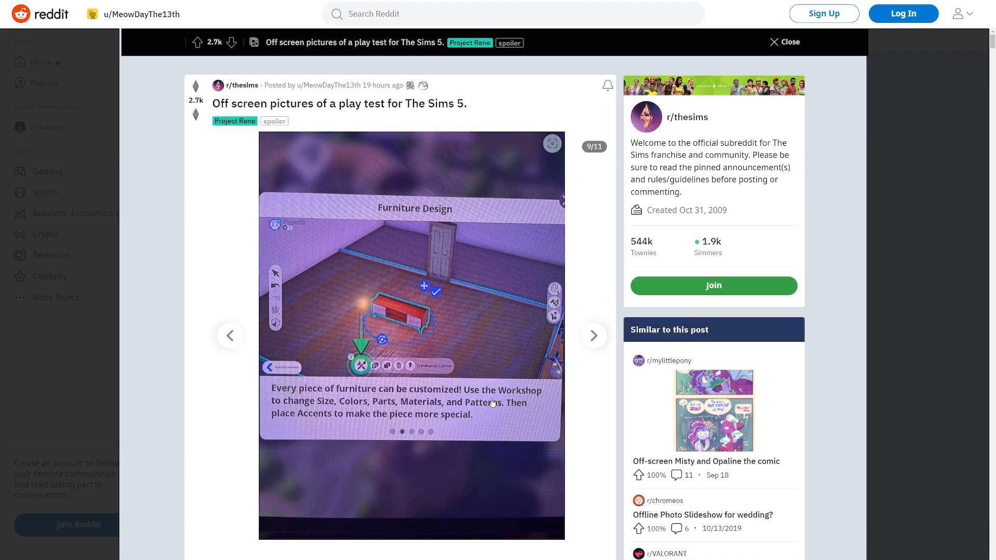
pyautogui.moveTo(360, 422)
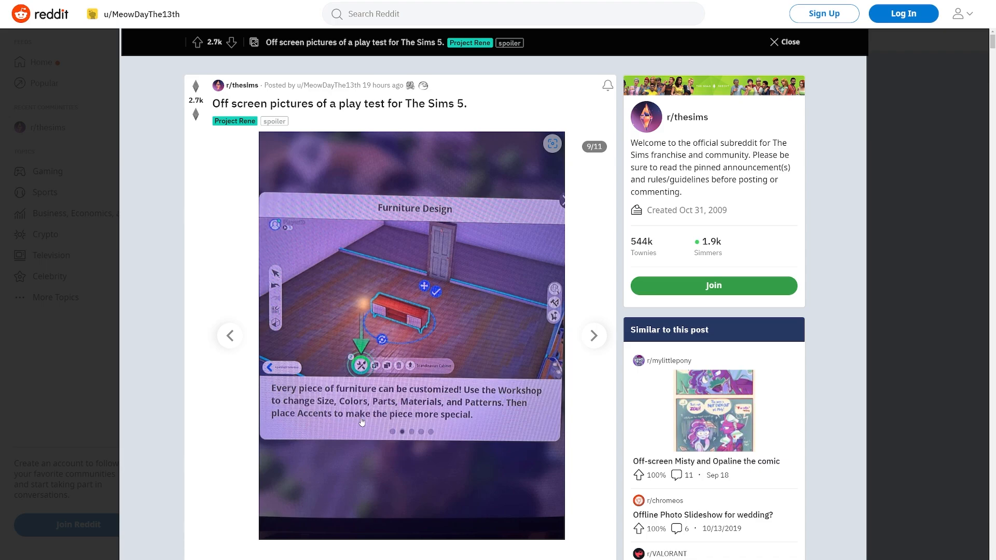
pyautogui.moveTo(418, 439)
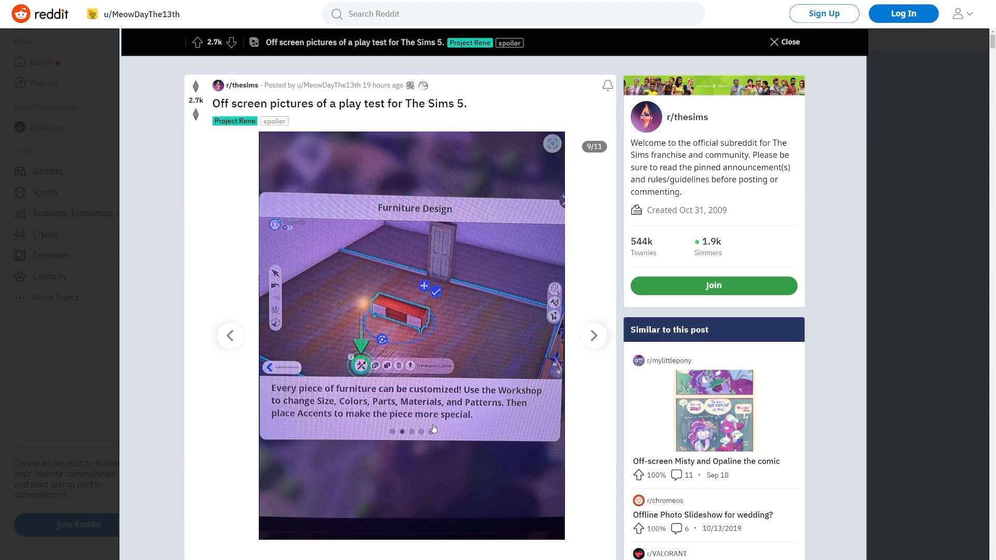
pyautogui.moveTo(606, 344)
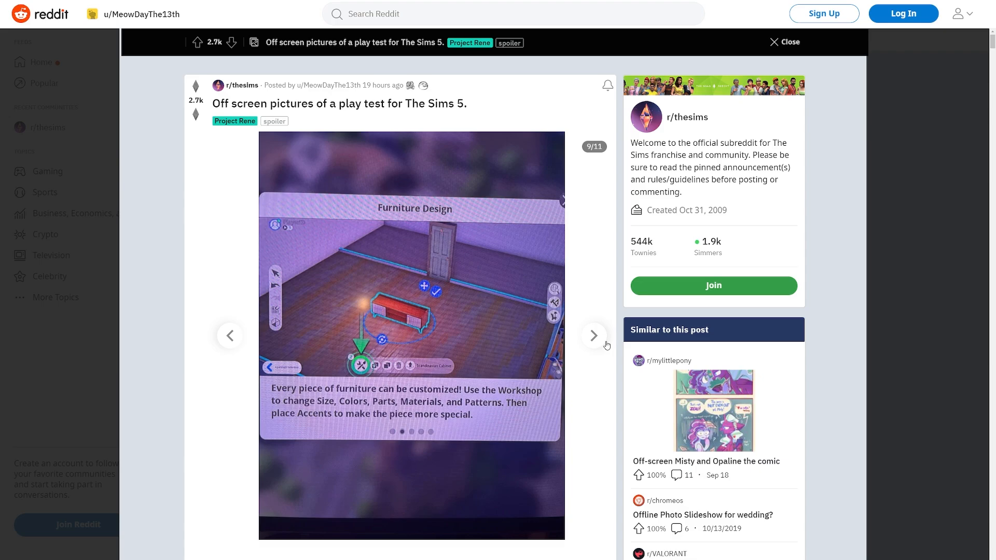
pyautogui.click(592, 335)
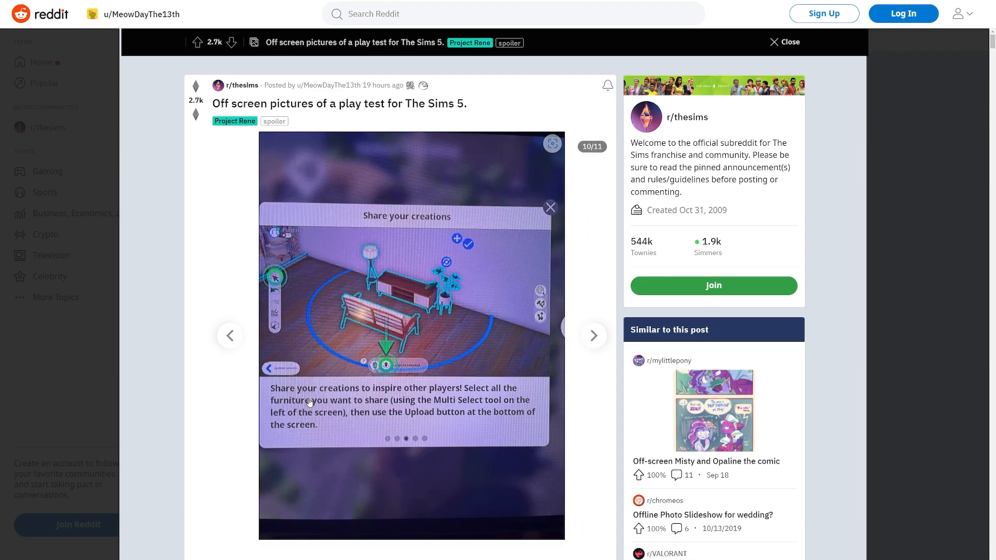
pyautogui.moveTo(449, 395)
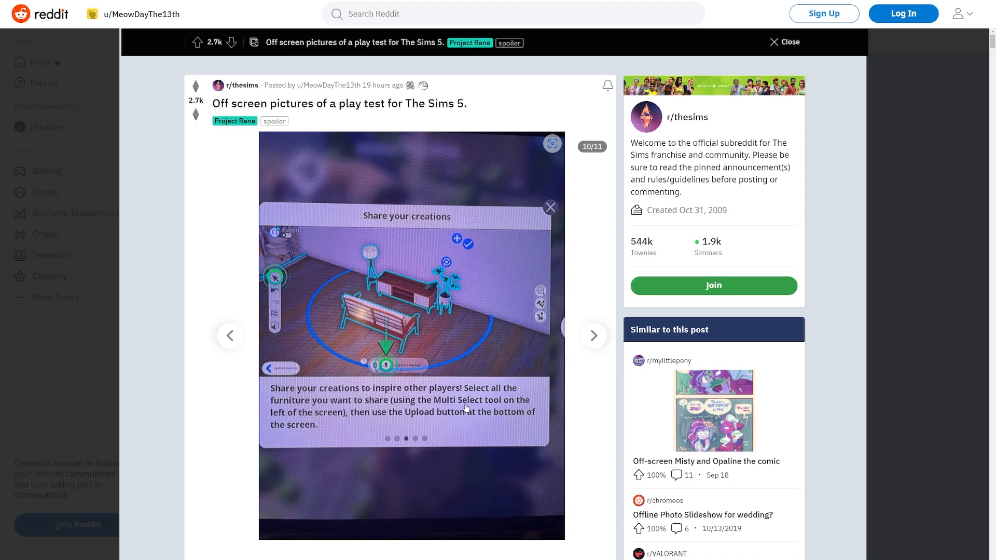
pyautogui.moveTo(483, 429)
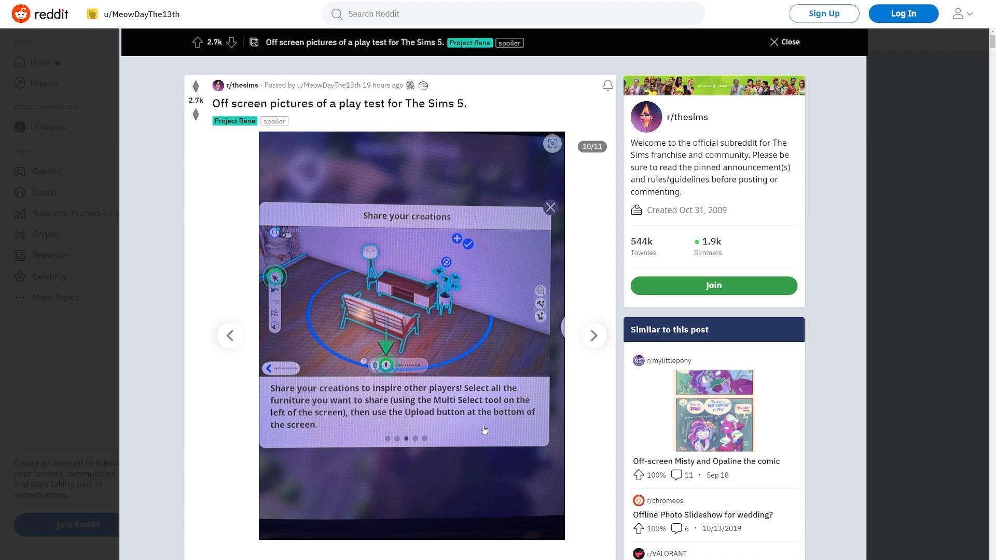
pyautogui.moveTo(592, 336)
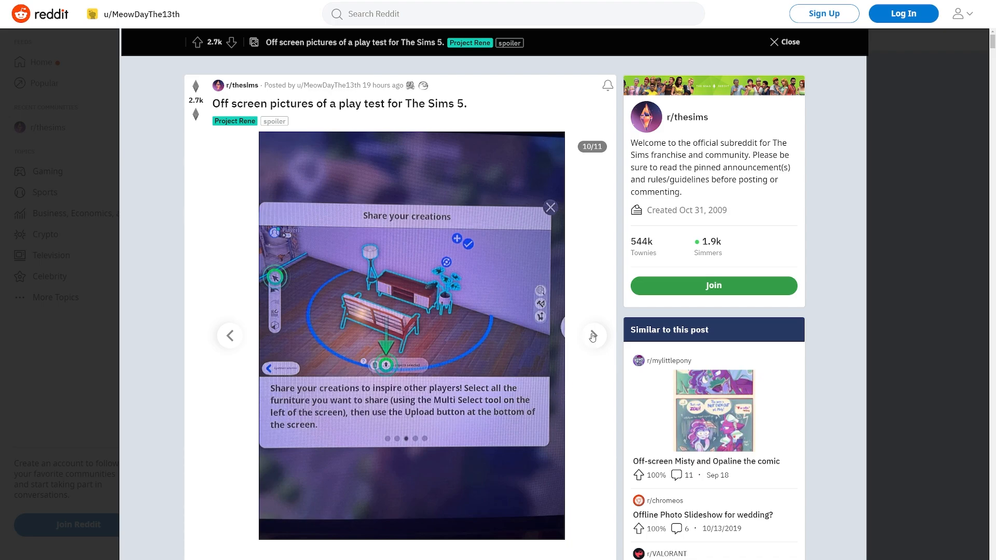
pyautogui.moveTo(595, 337)
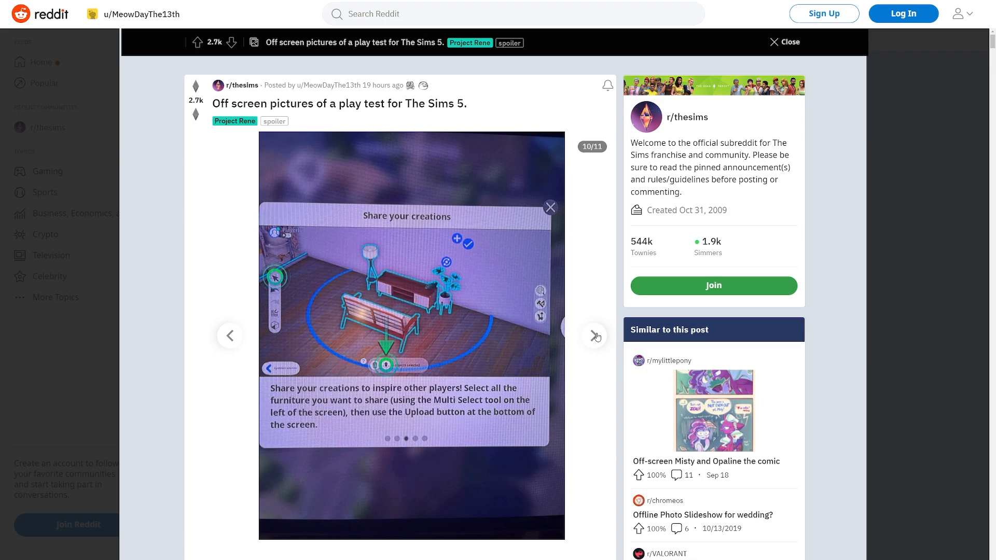
pyautogui.moveTo(429, 348)
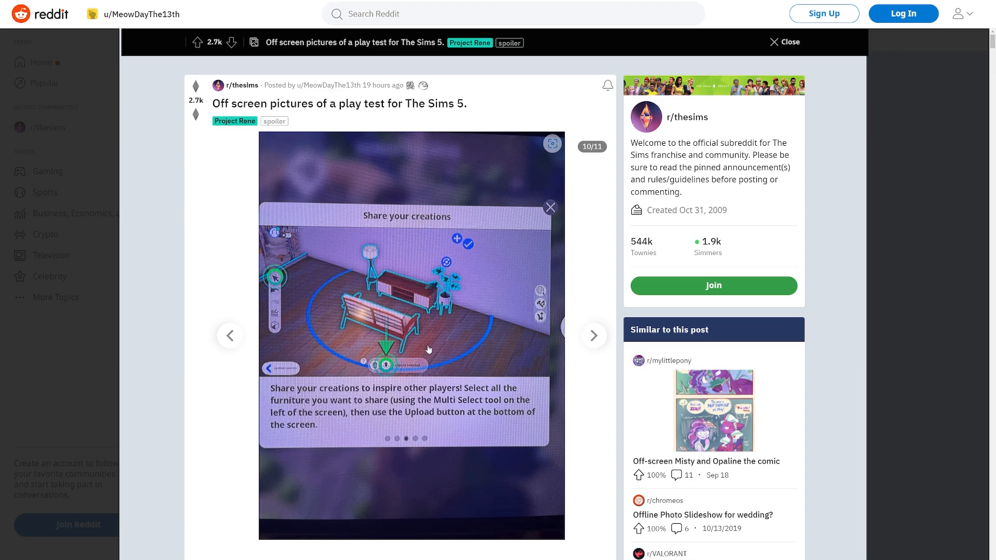
pyautogui.moveTo(494, 283)
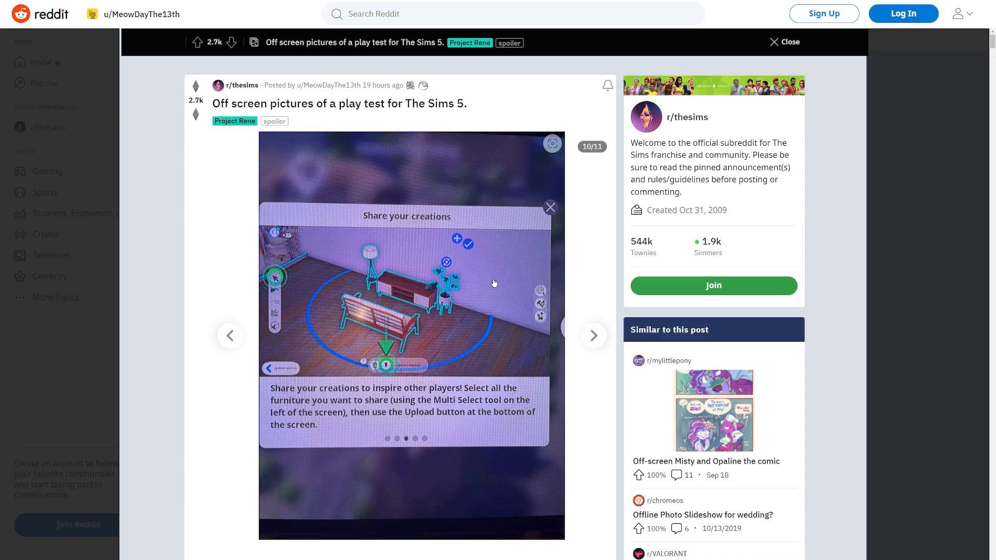
pyautogui.moveTo(595, 334)
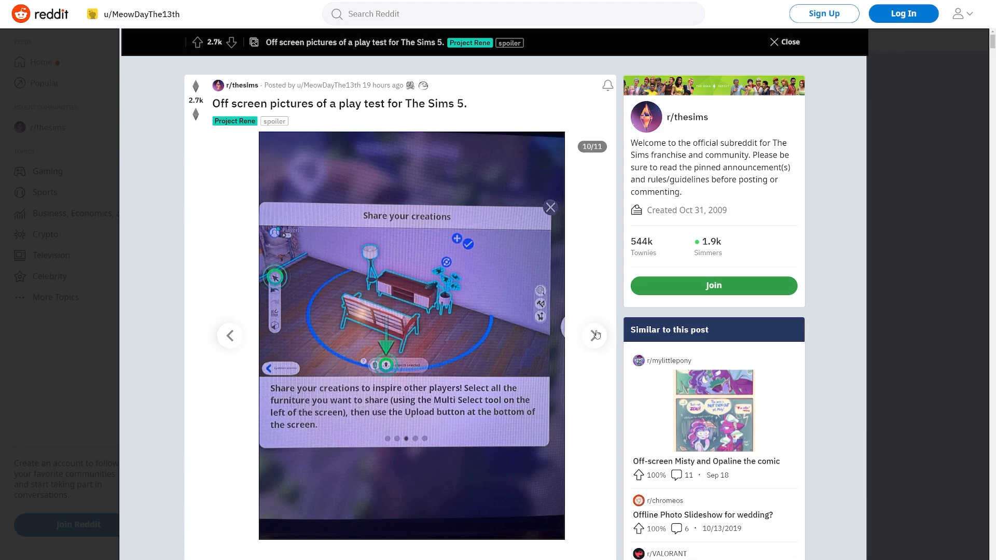
pyautogui.click(594, 336)
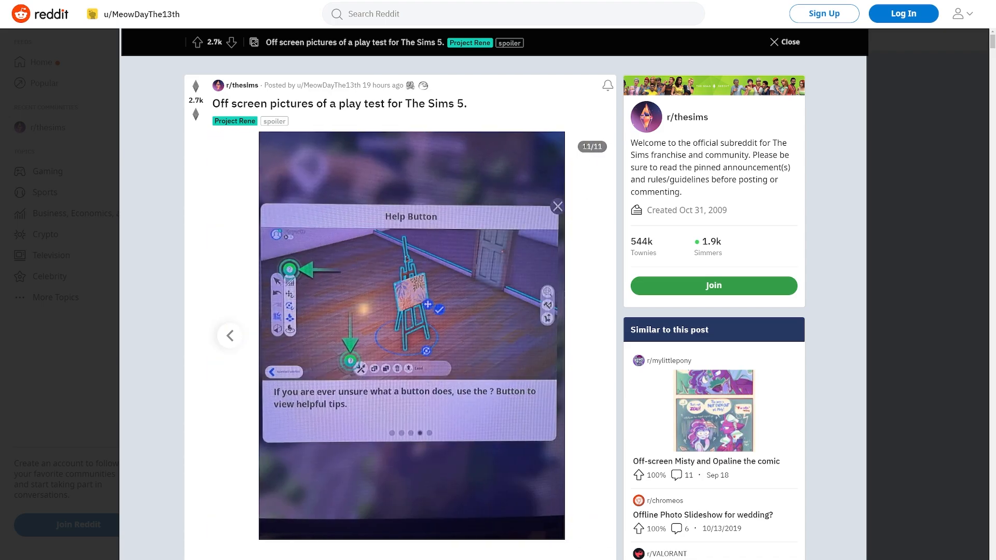
pyautogui.moveTo(592, 117)
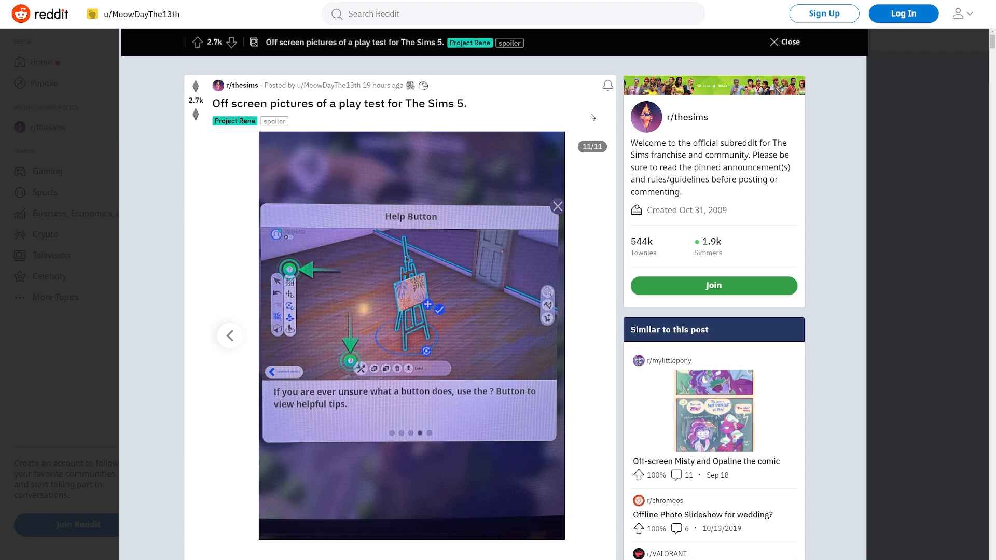
pyautogui.moveTo(578, 117)
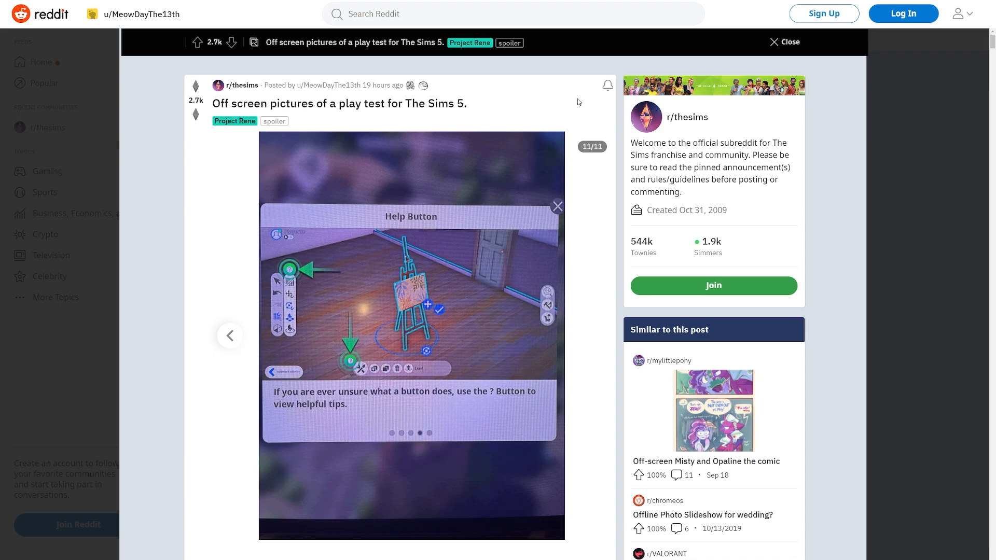
pyautogui.moveTo(612, 133)
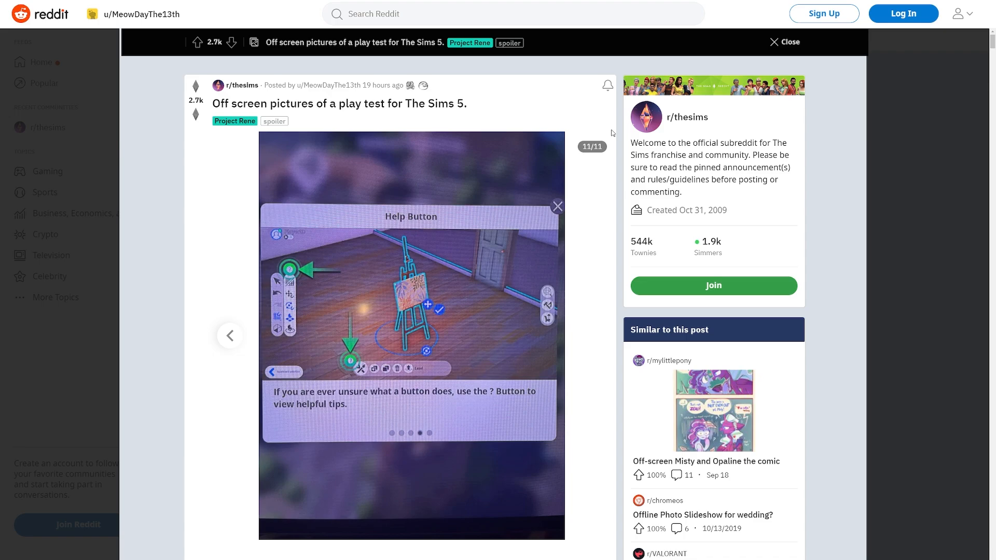
pyautogui.moveTo(533, 176)
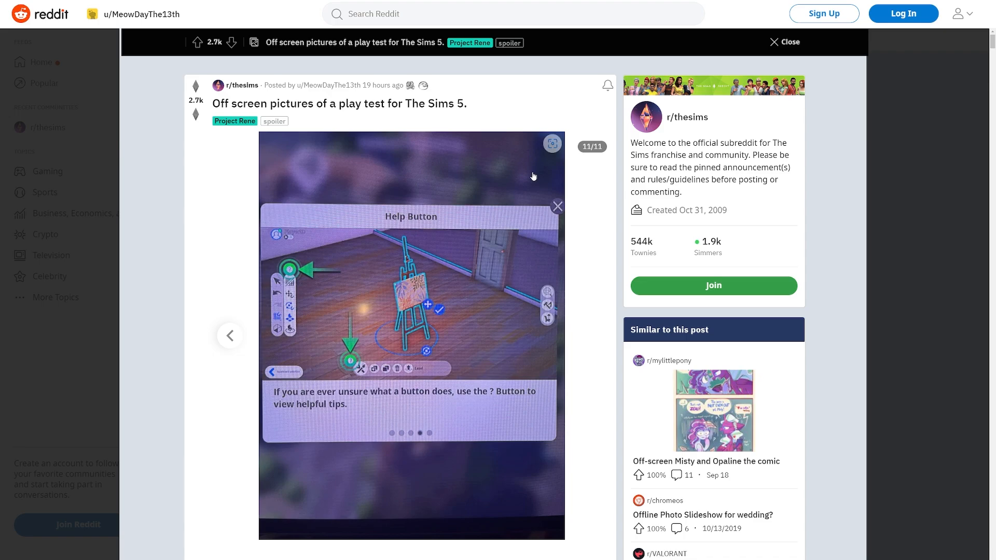
# Scroll down to the top comments about EA watching and features possibly never shipping.
pyautogui.scroll(-3)
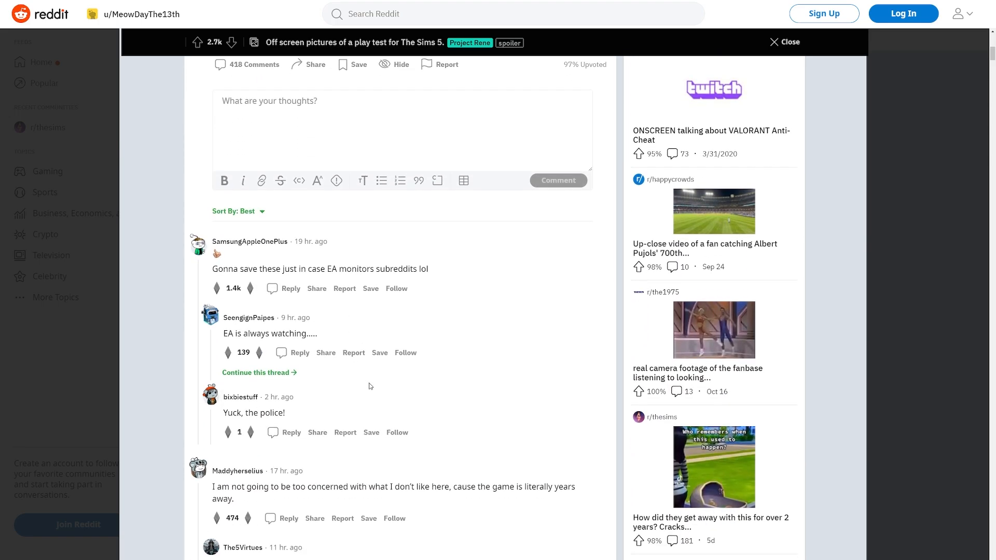
pyautogui.scroll(-3)
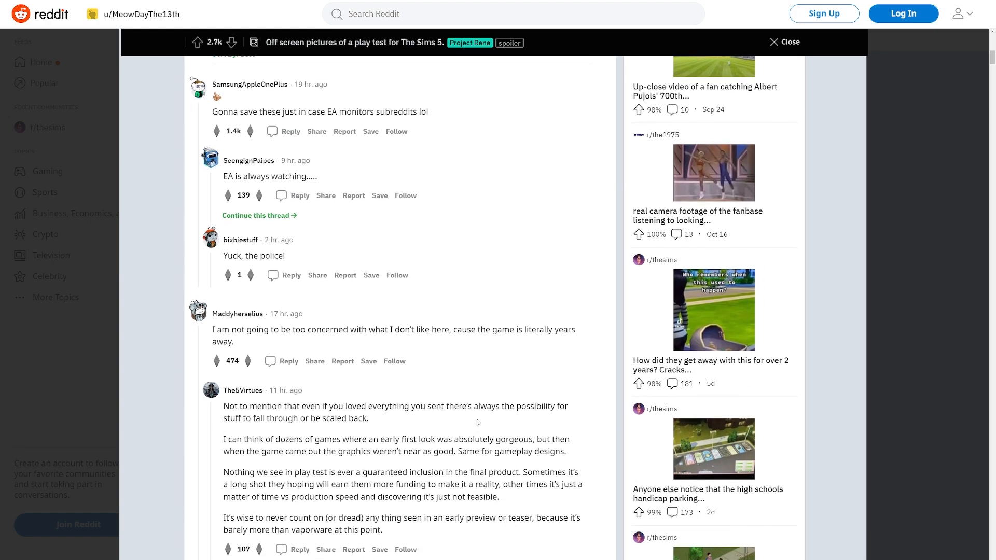
pyautogui.scroll(3)
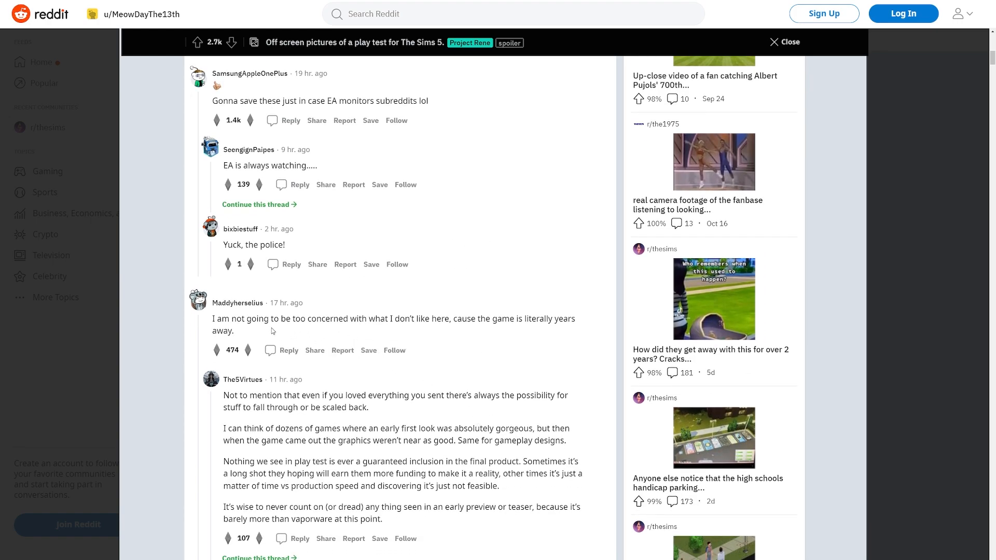
pyautogui.moveTo(522, 396)
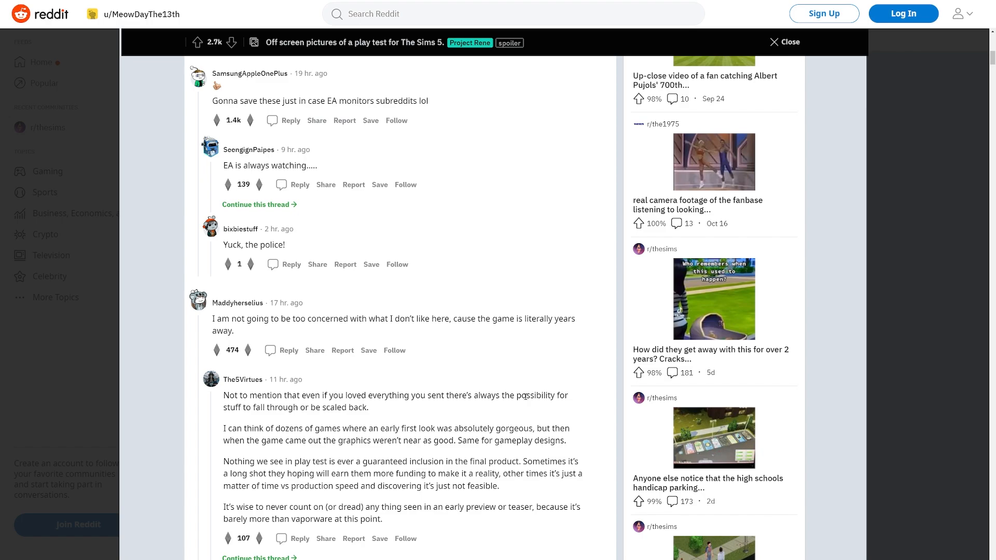
pyautogui.moveTo(554, 348)
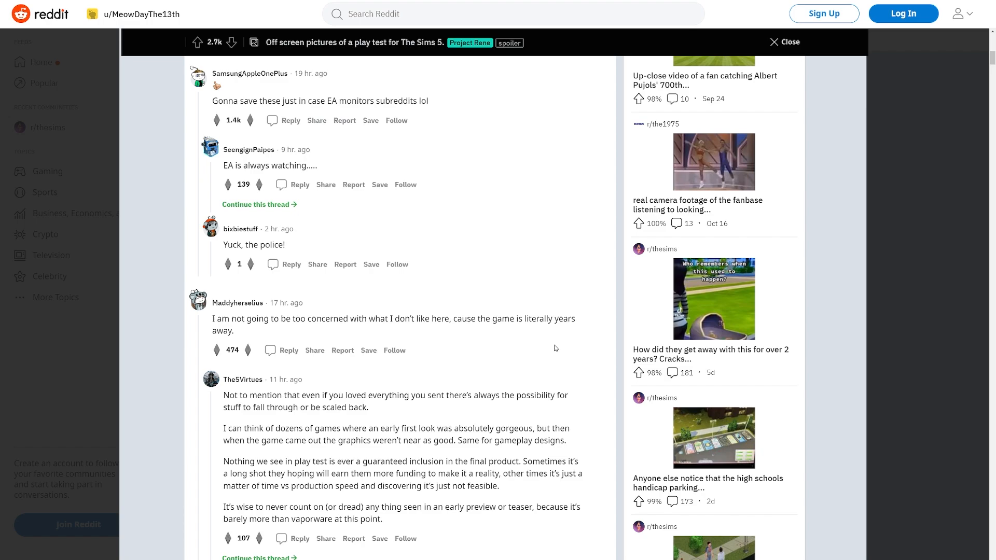
pyautogui.scroll(-3)
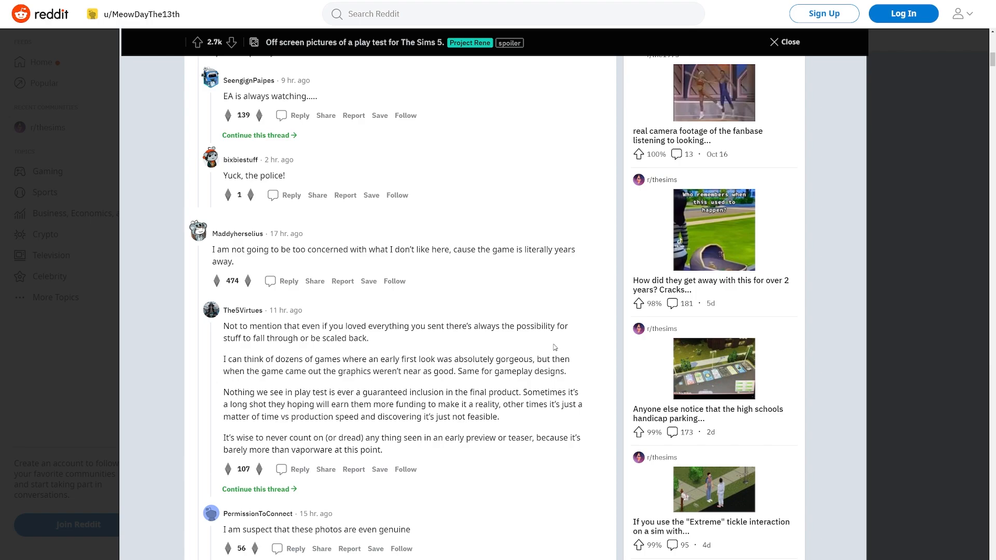
pyautogui.scroll(-3)
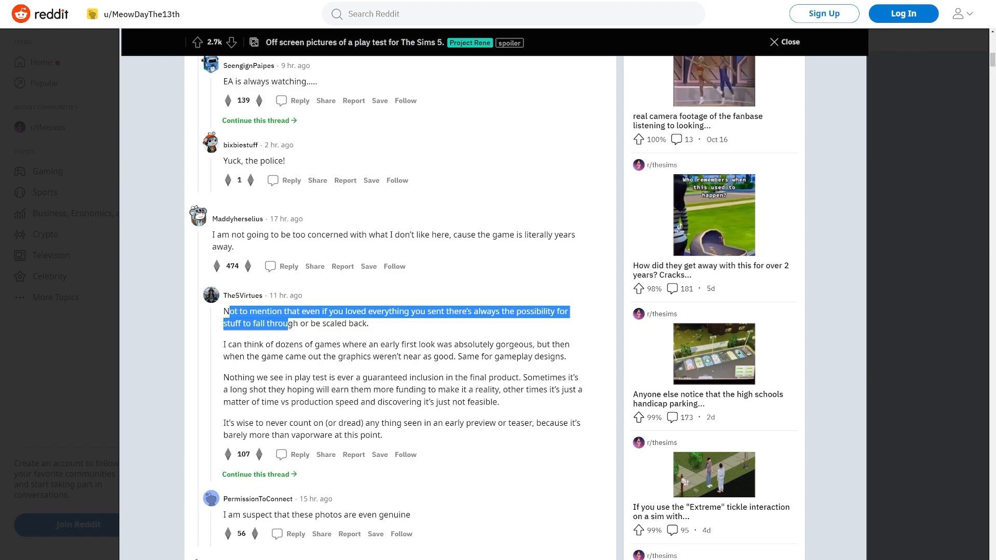
# Clear the text selection, read the Sims 3-vibe replies, then scroll back toward the post.
pyautogui.click(545, 329)
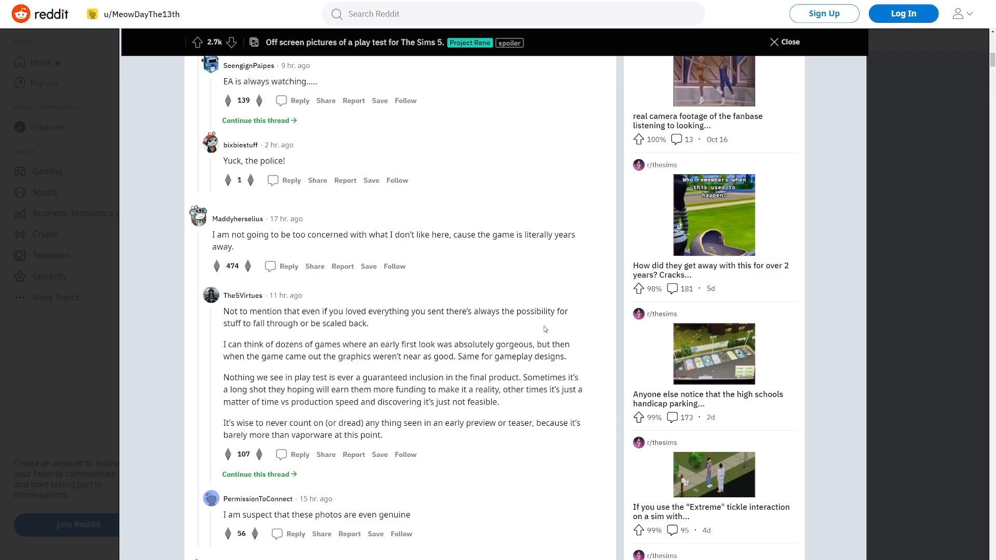
pyautogui.scroll(-3)
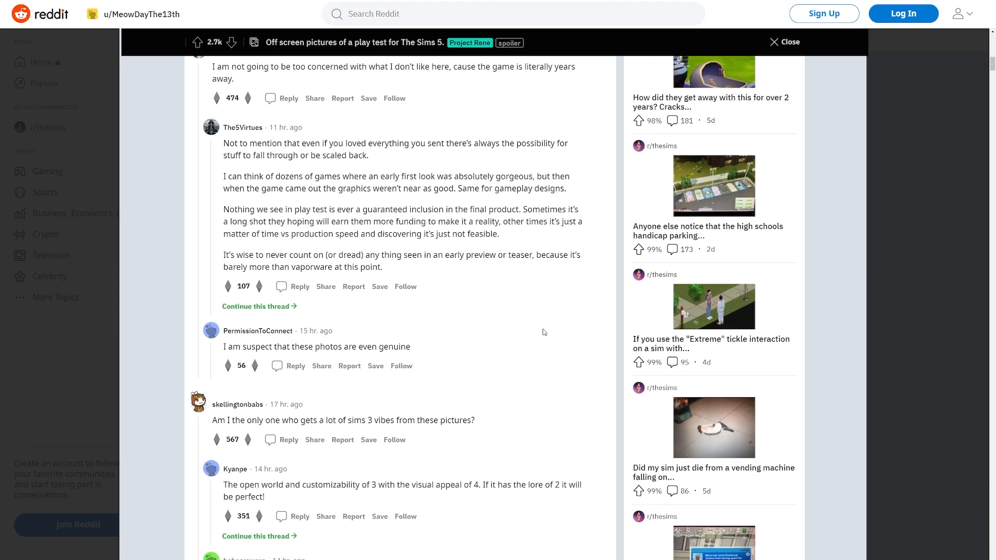
pyautogui.scroll(-3)
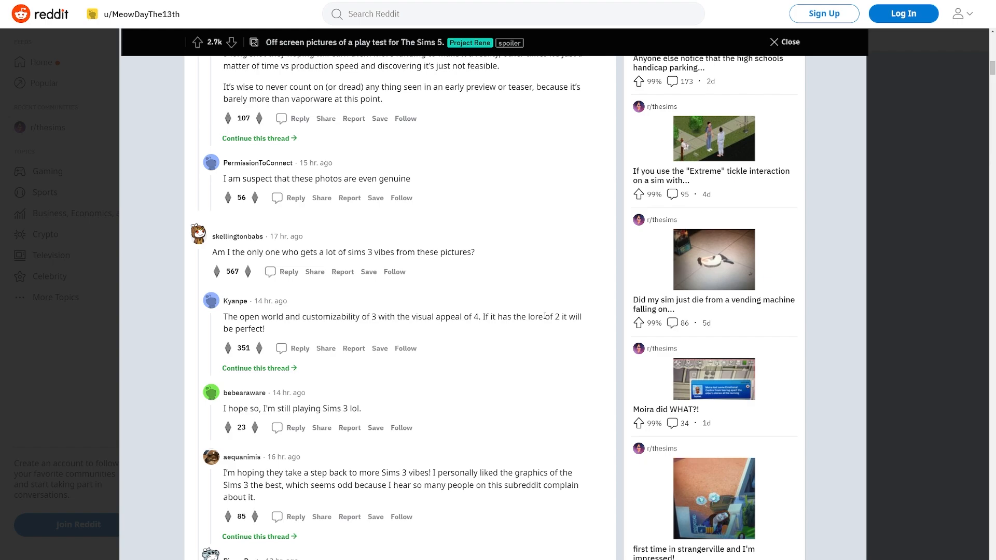
pyautogui.moveTo(508, 286)
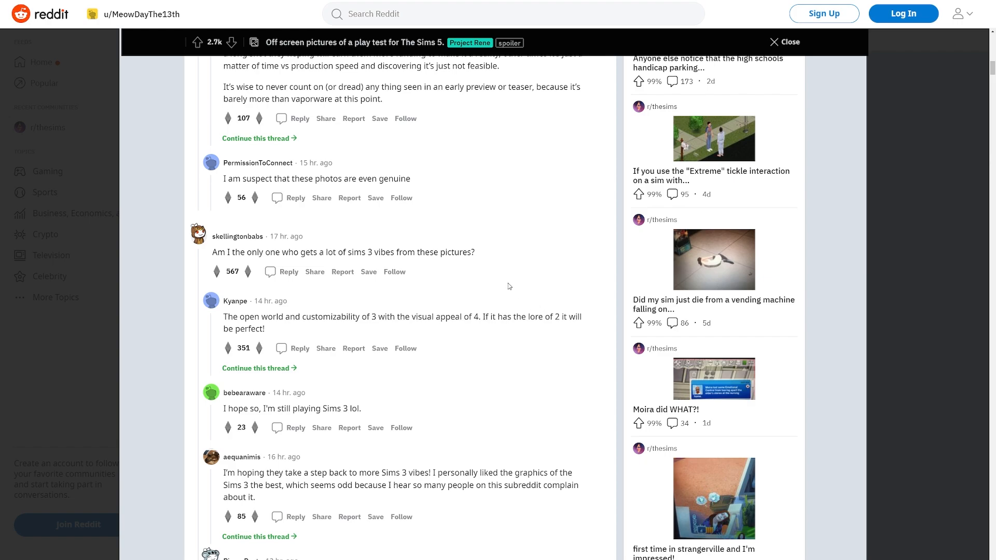
pyautogui.scroll(-3)
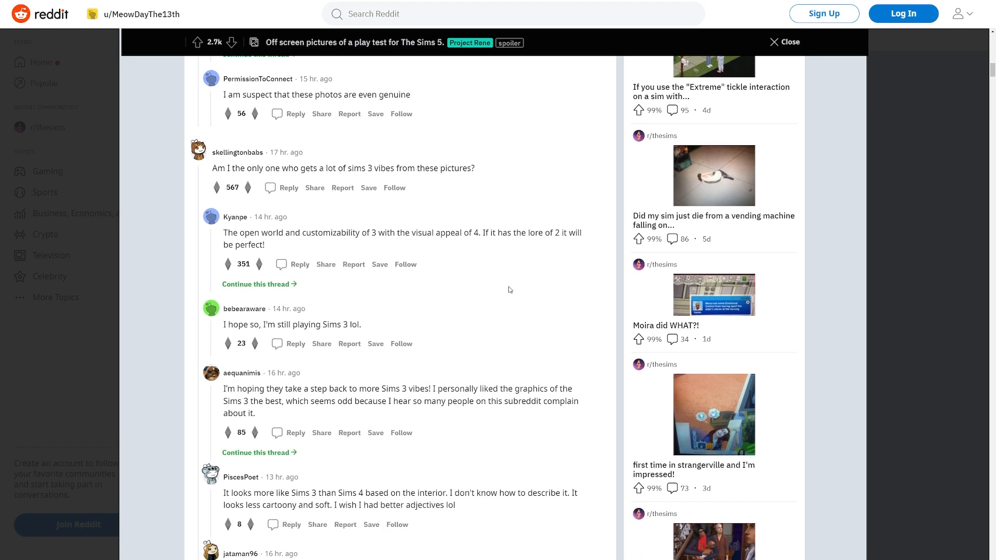
pyautogui.scroll(-3)
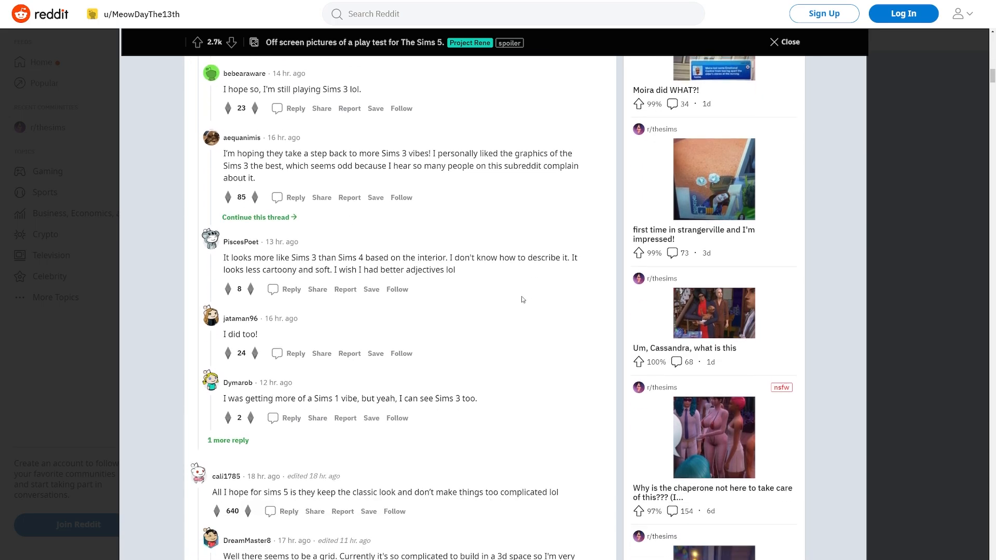
pyautogui.scroll(3)
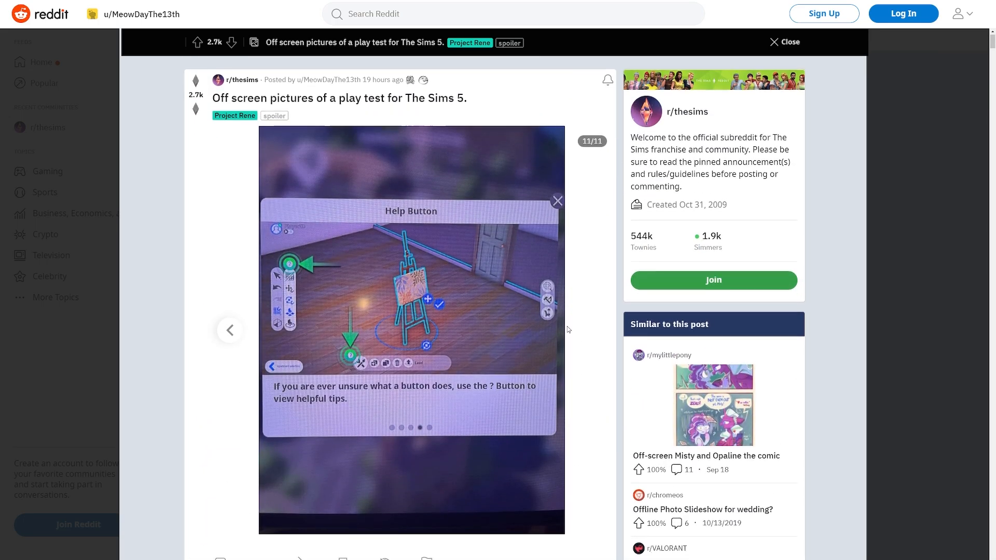
pyautogui.scroll(3)
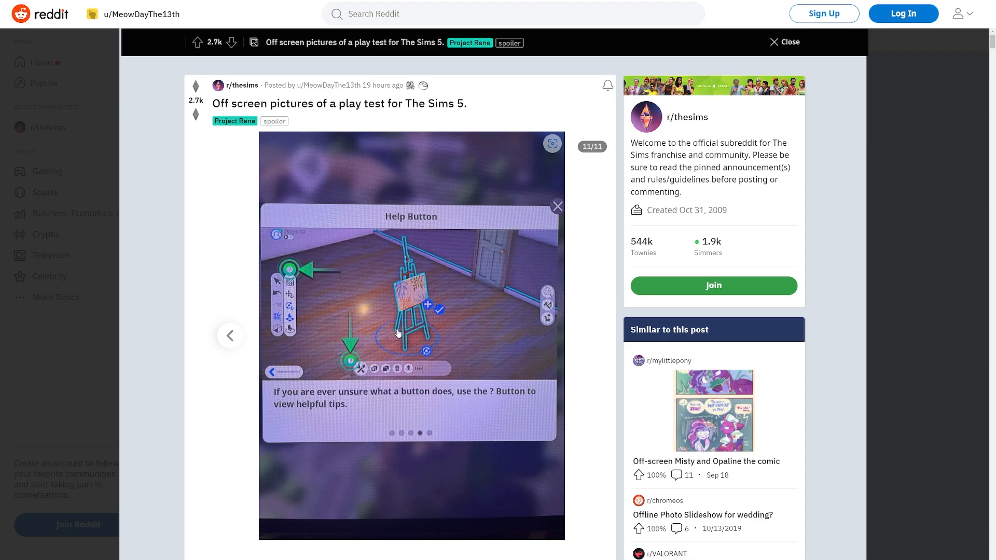
pyautogui.moveTo(570, 313)
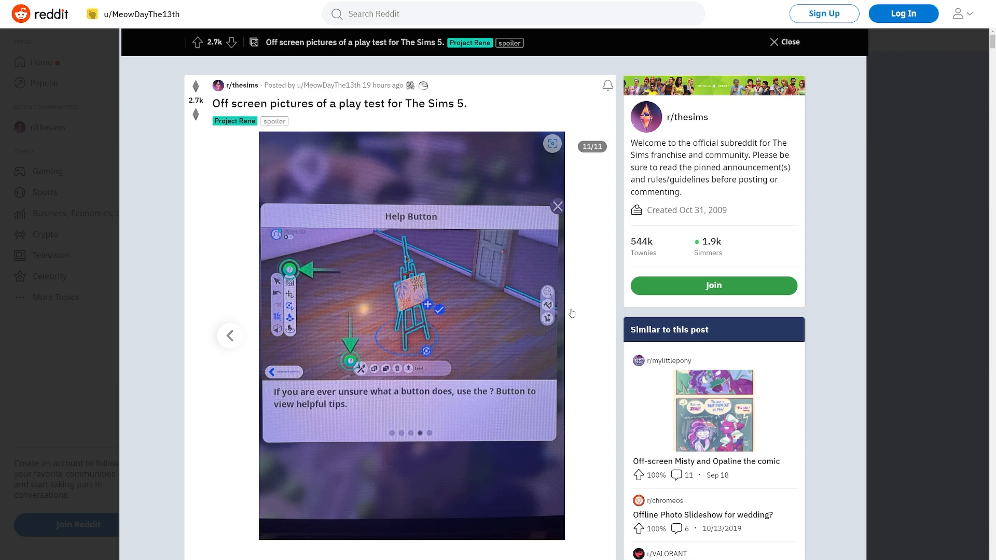
pyautogui.moveTo(846, 138)
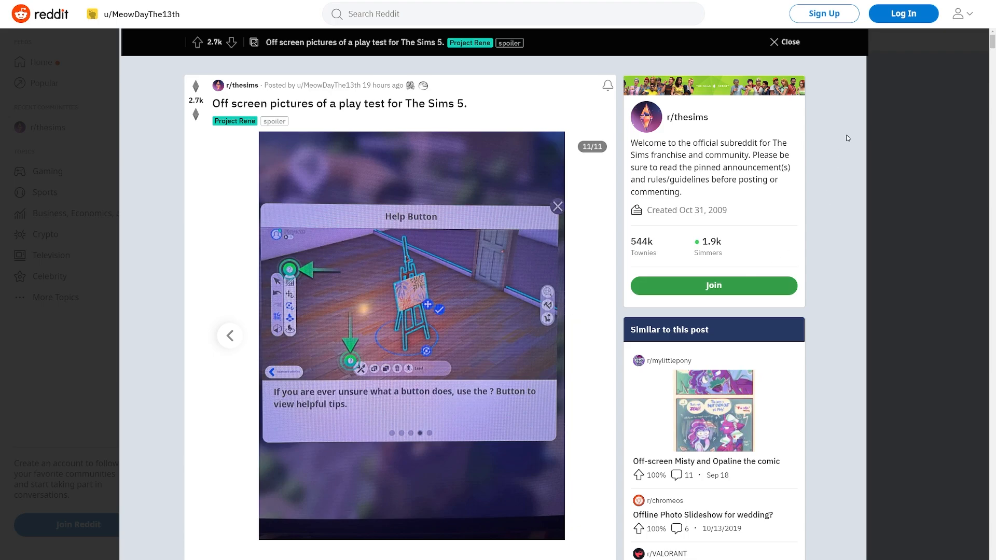